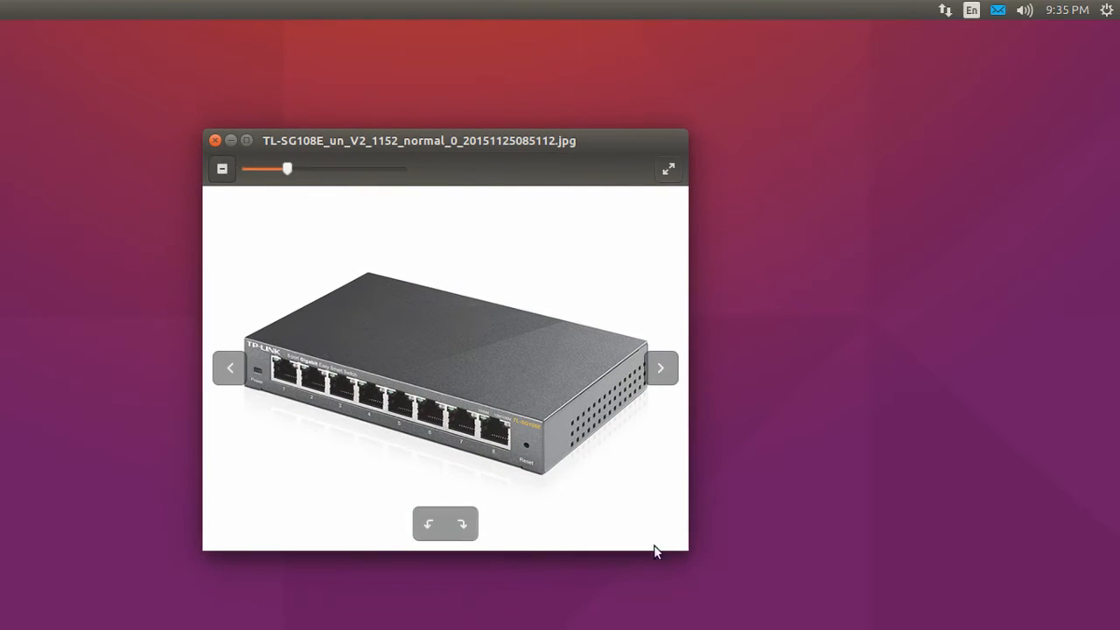
pyautogui.moveTo(405, 312)
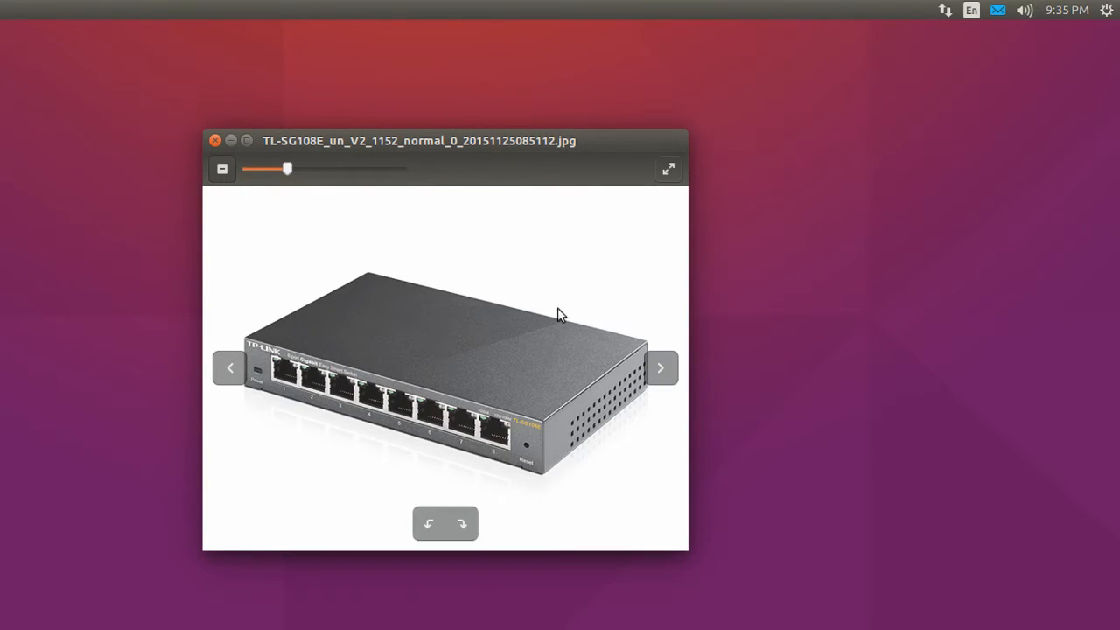
pyautogui.moveTo(560, 420)
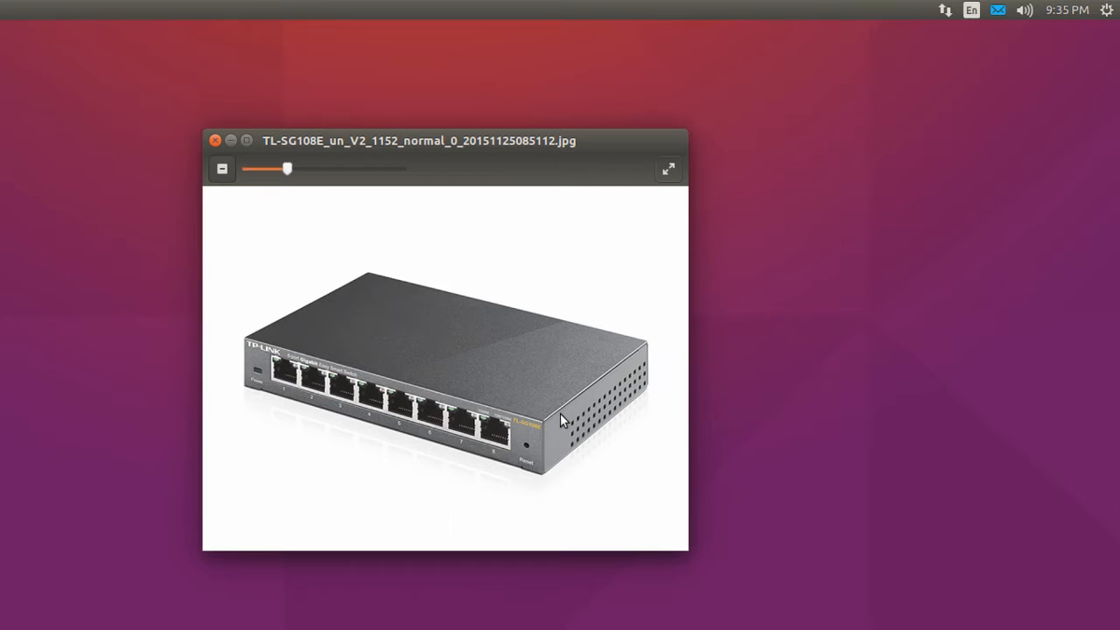
pyautogui.moveTo(577, 405)
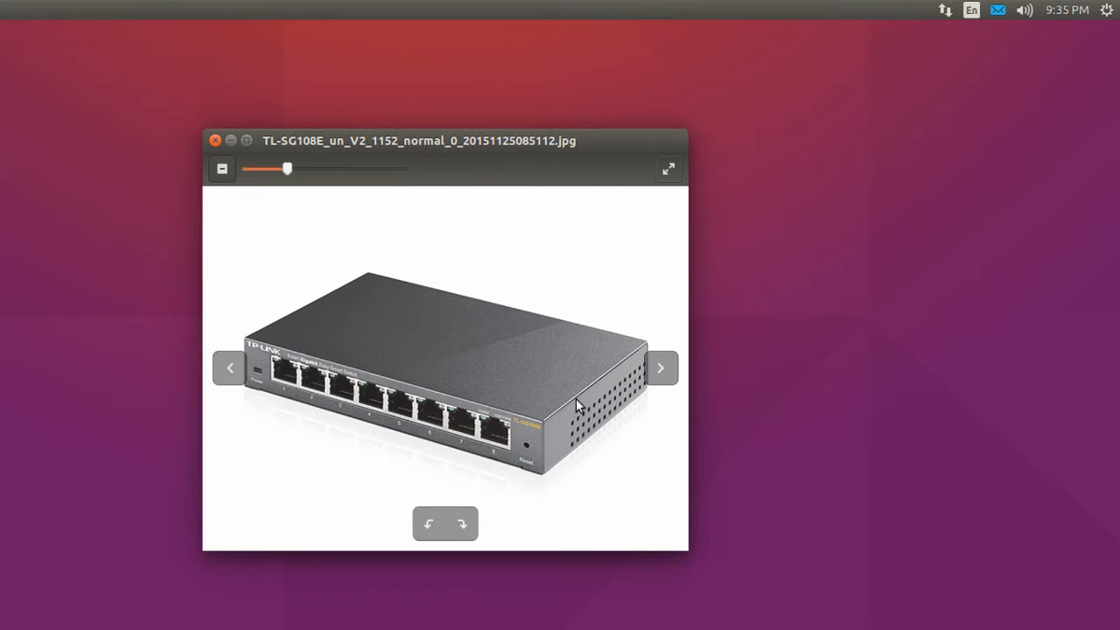
pyautogui.moveTo(504, 430)
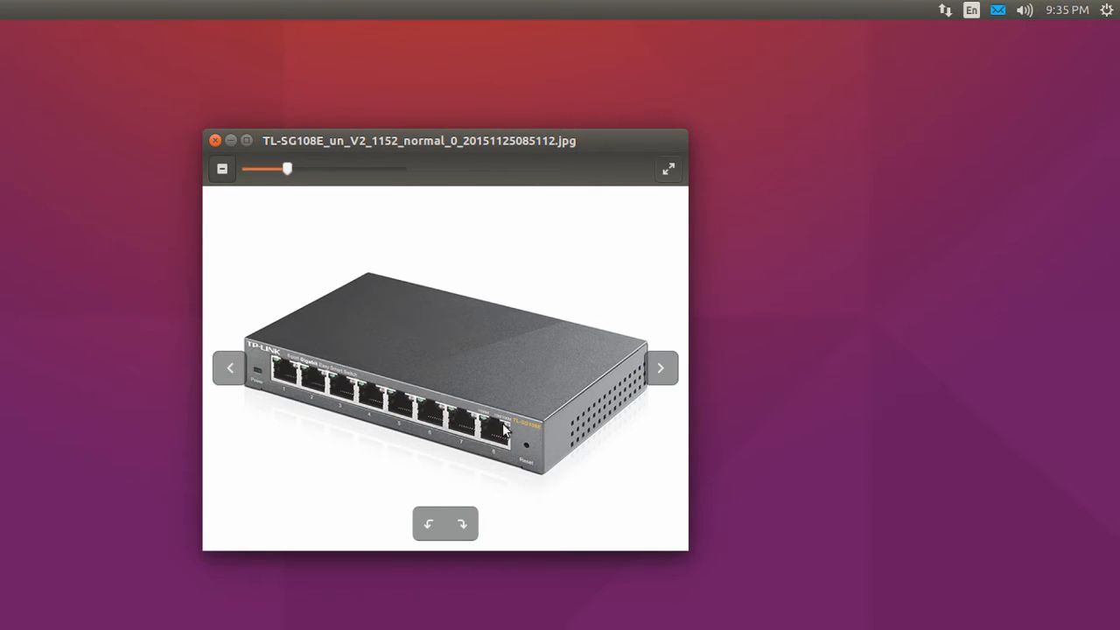
pyautogui.moveTo(353, 435)
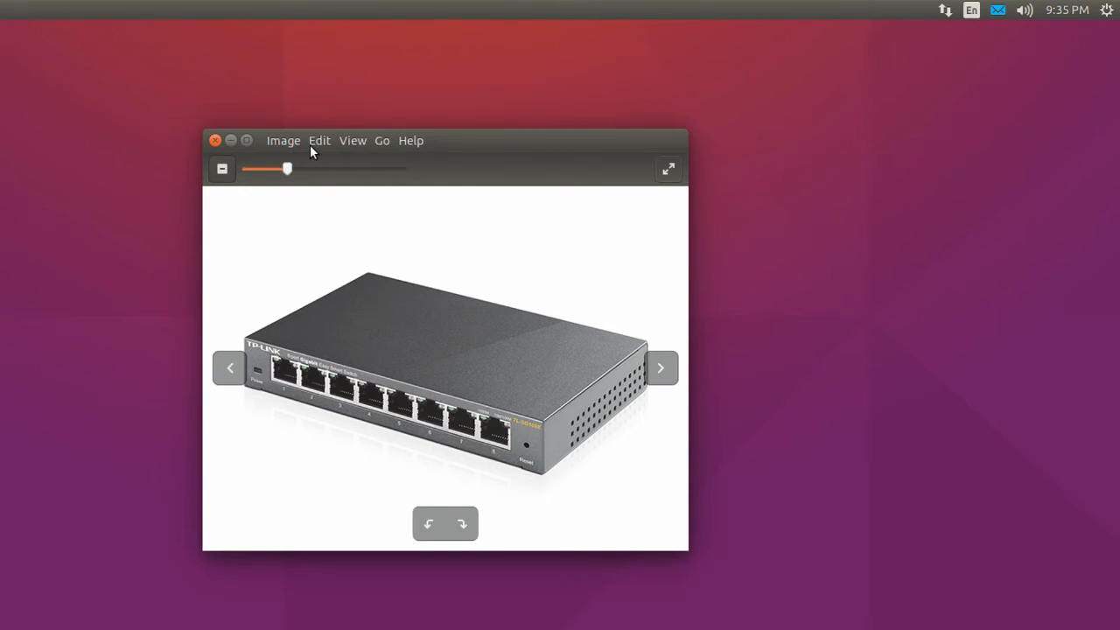
# Close the switch photo so the TP-Link folder with the utility's .exe shows in Files.
pyautogui.click(213, 140)
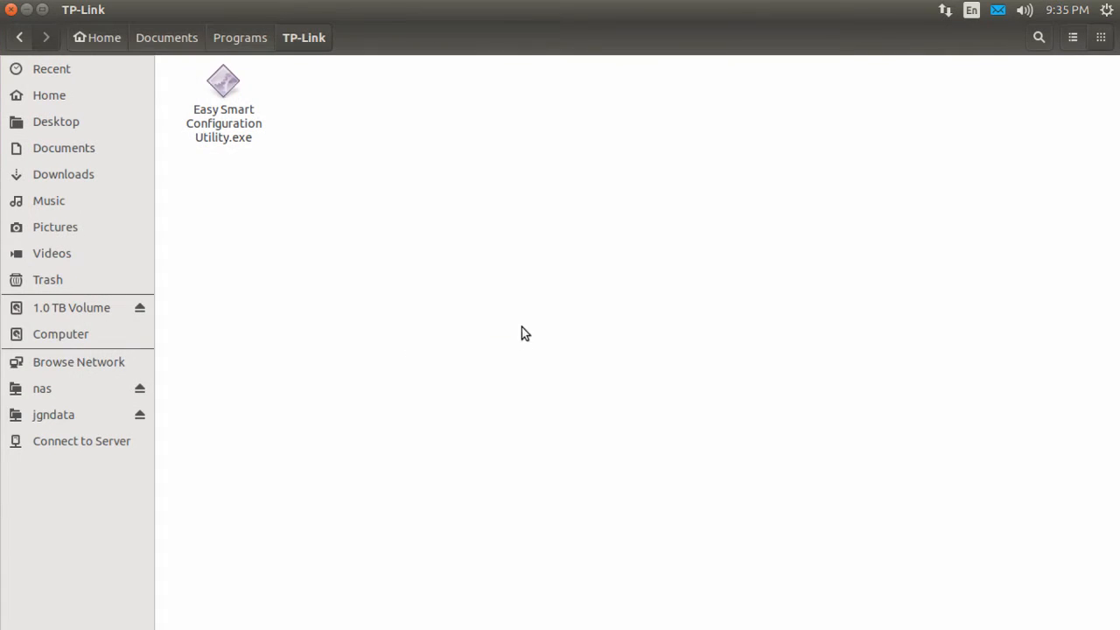
pyautogui.moveTo(246, 140)
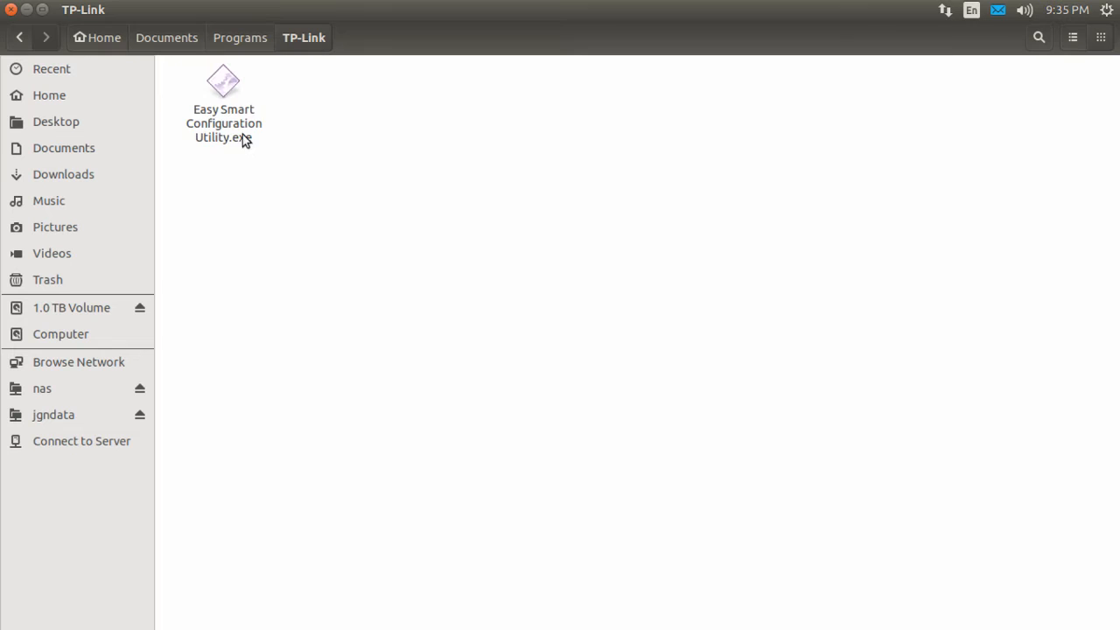
pyautogui.moveTo(301, 171)
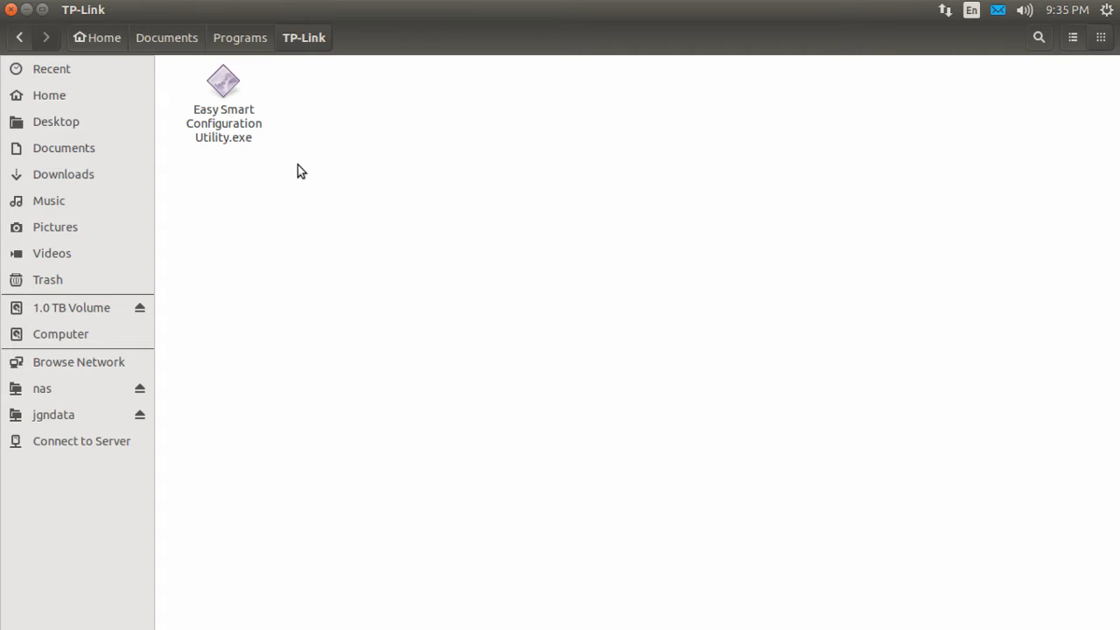
pyautogui.moveTo(490, 95)
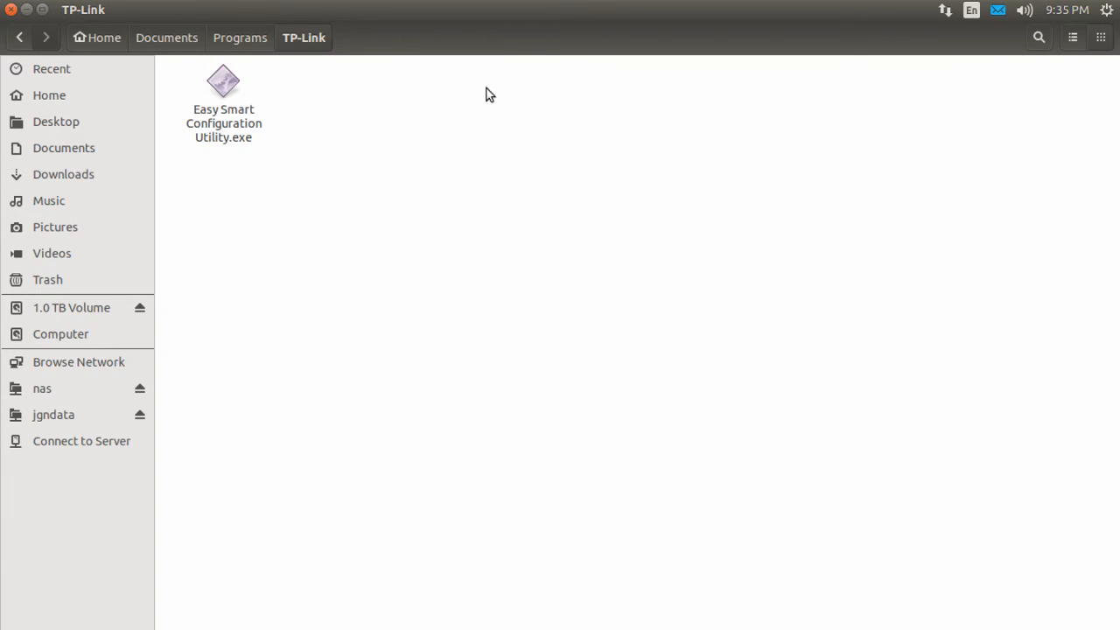
pyautogui.moveTo(269, 227)
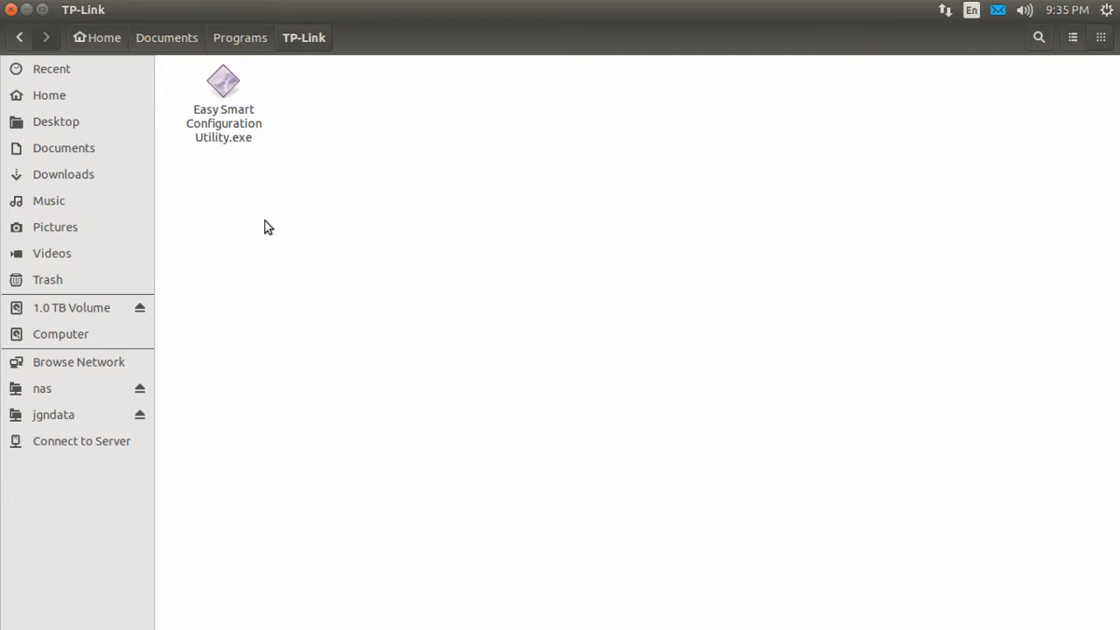
pyautogui.moveTo(639, 307)
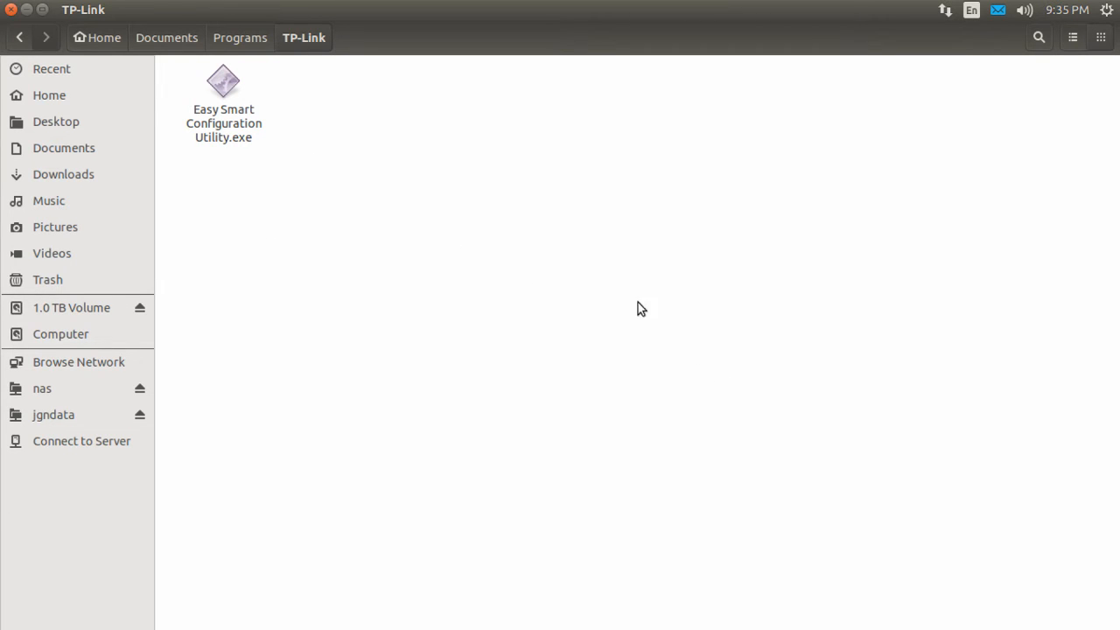
pyautogui.moveTo(273, 147)
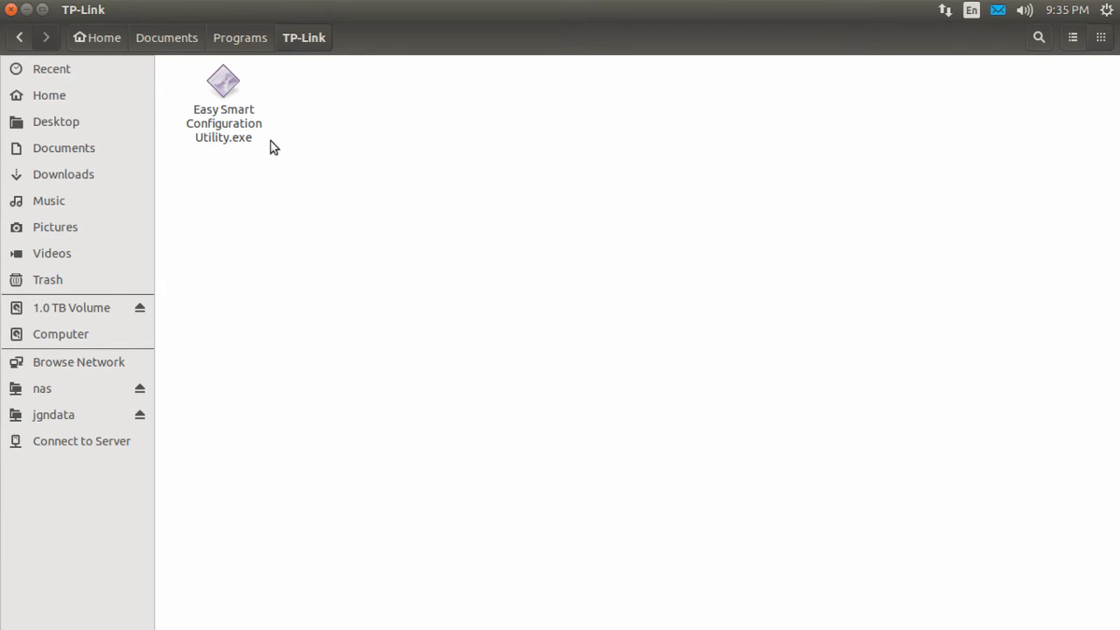
pyautogui.moveTo(343, 192)
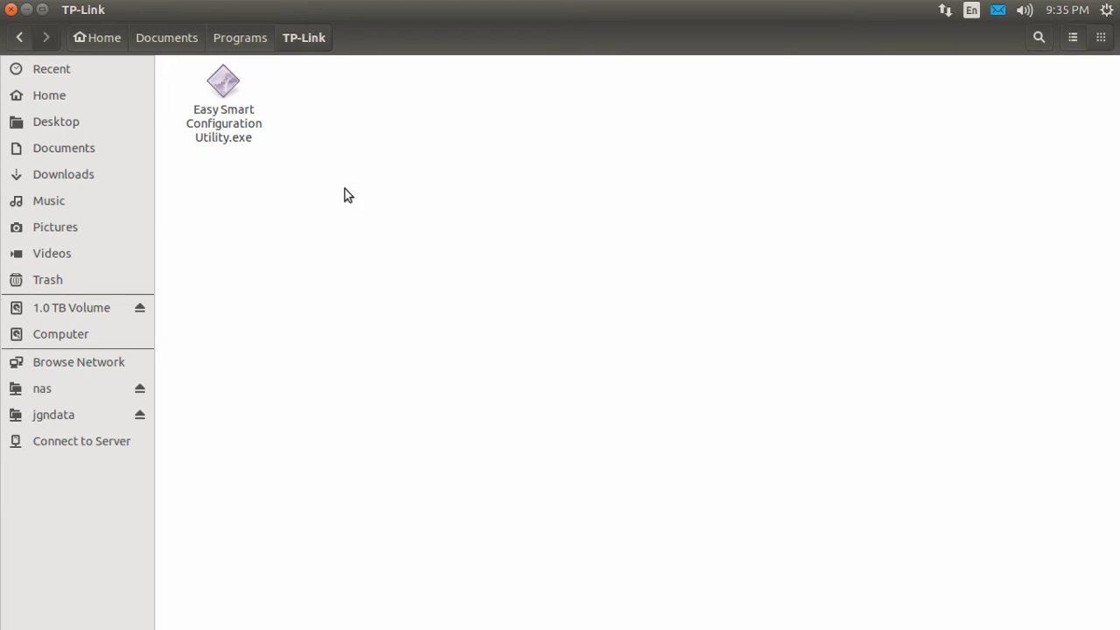
pyautogui.moveTo(273, 231)
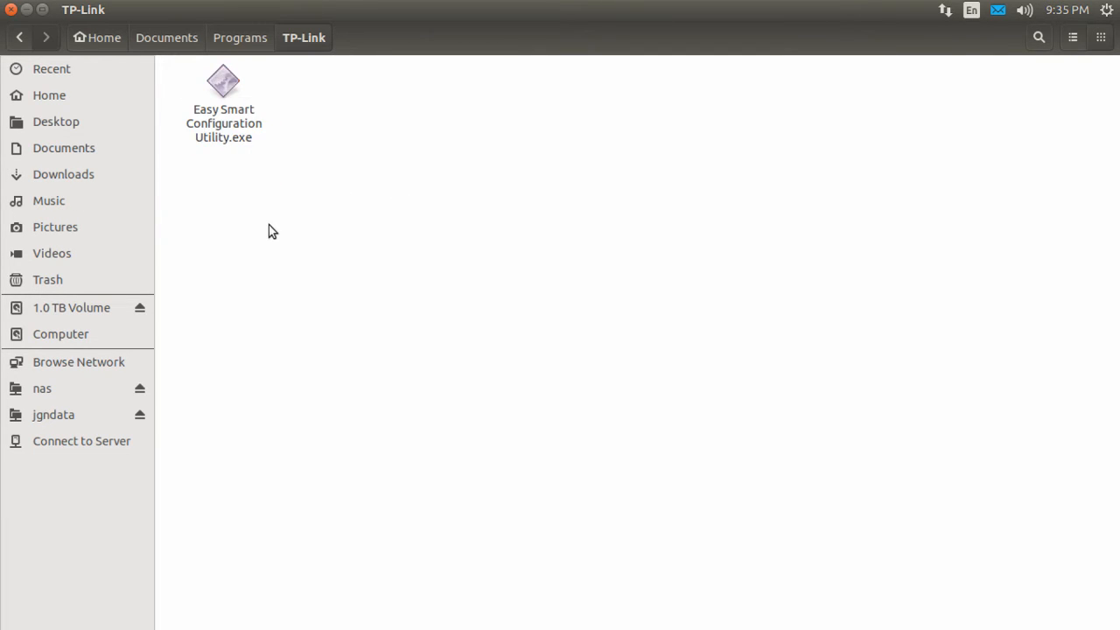
pyautogui.moveTo(224, 143)
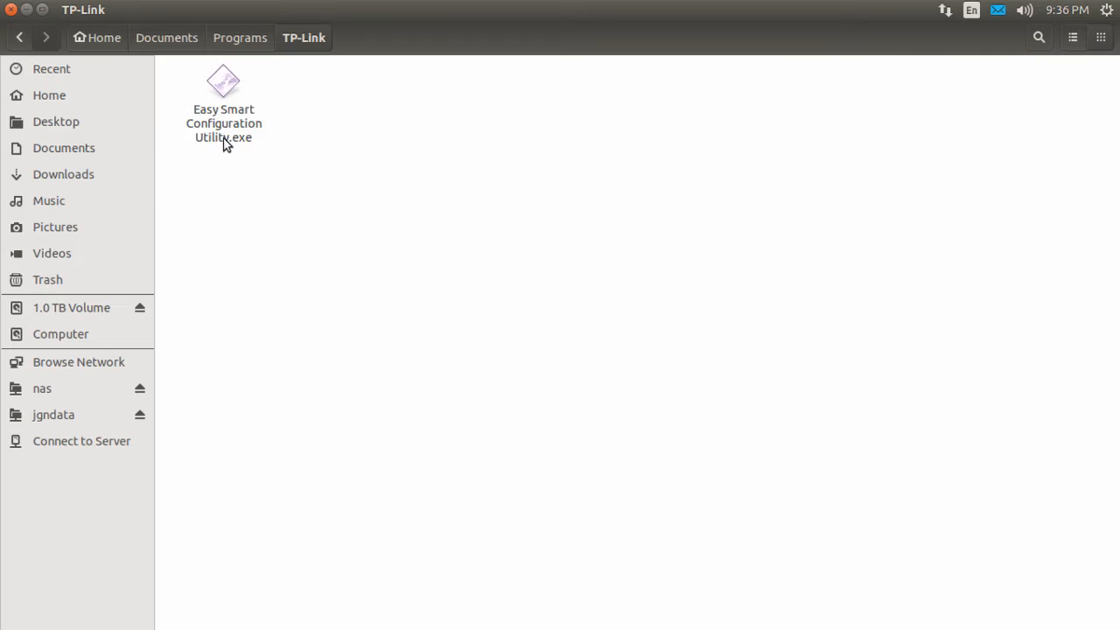
# Rename Easy Smart Configuration Utility.exe to Easy Smart Configuration Utility.jar.
pyautogui.rightClick(223, 105)
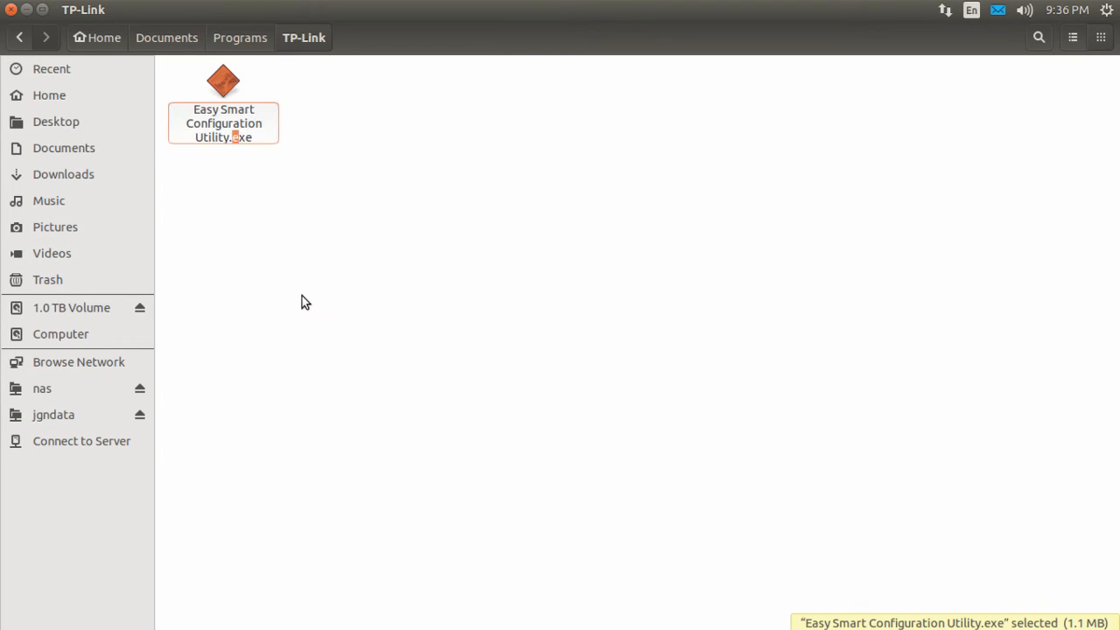
pyautogui.write('jar')
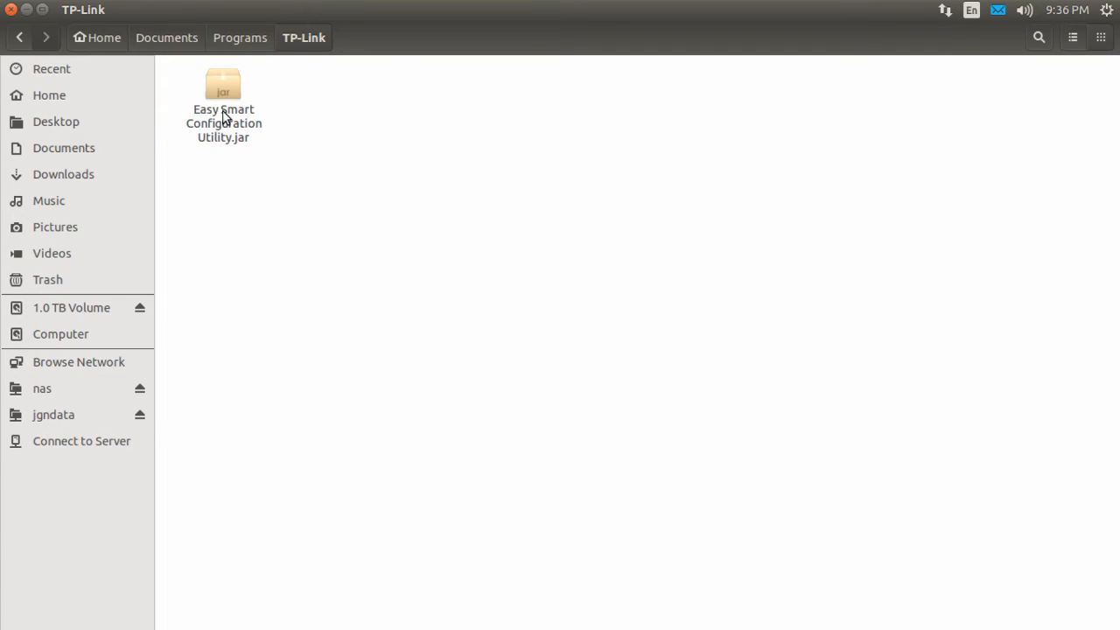
pyautogui.moveTo(436, 370)
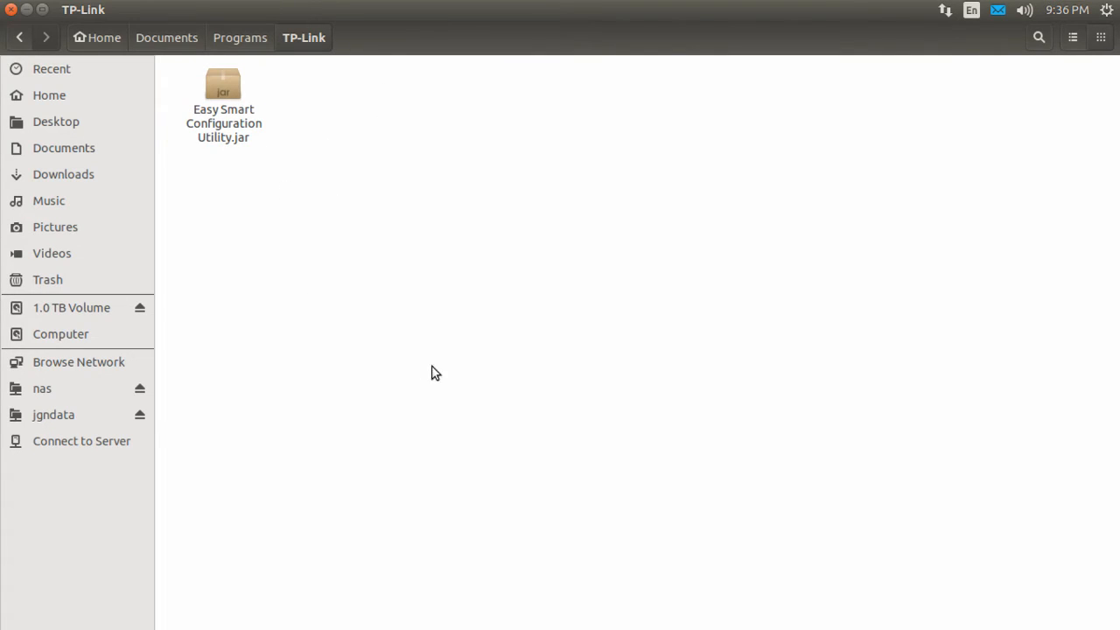
pyautogui.moveTo(466, 365)
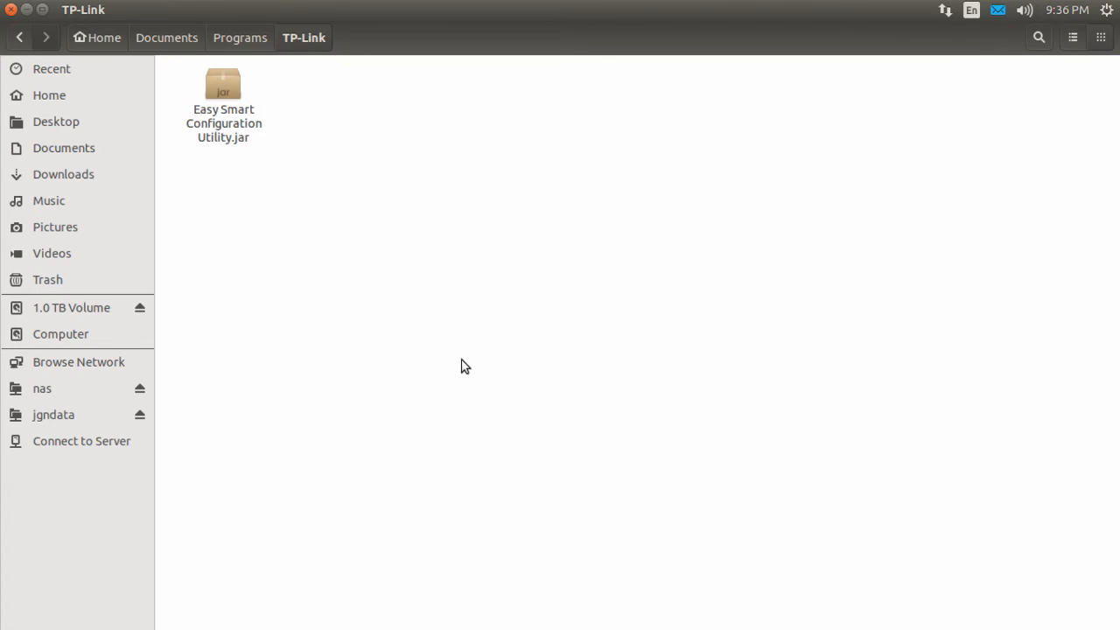
pyautogui.moveTo(227, 150)
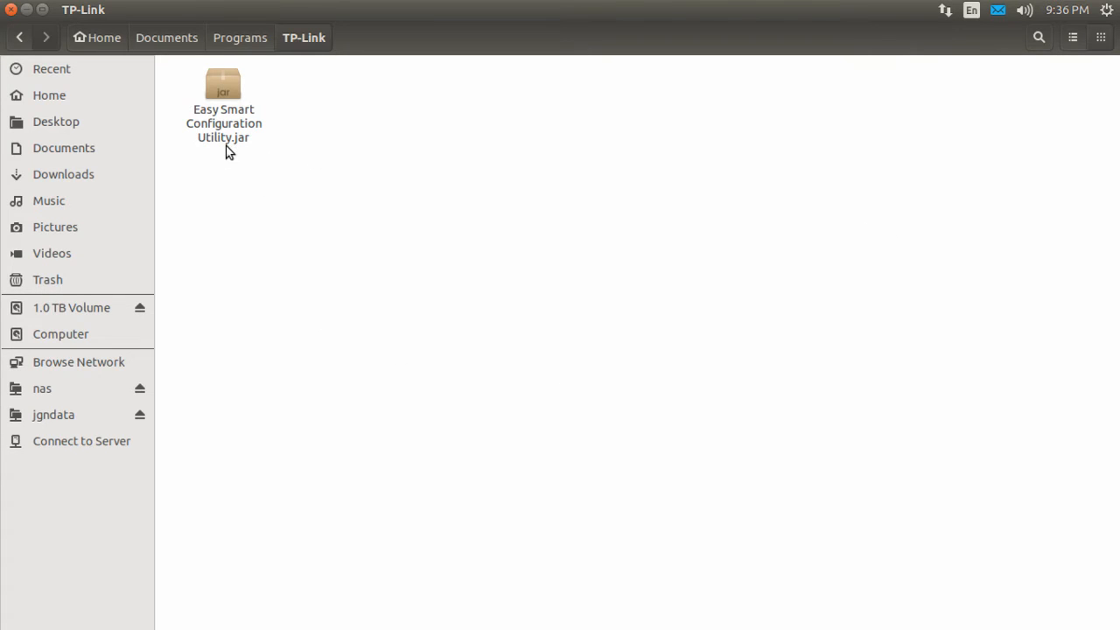
pyautogui.moveTo(1107, 115)
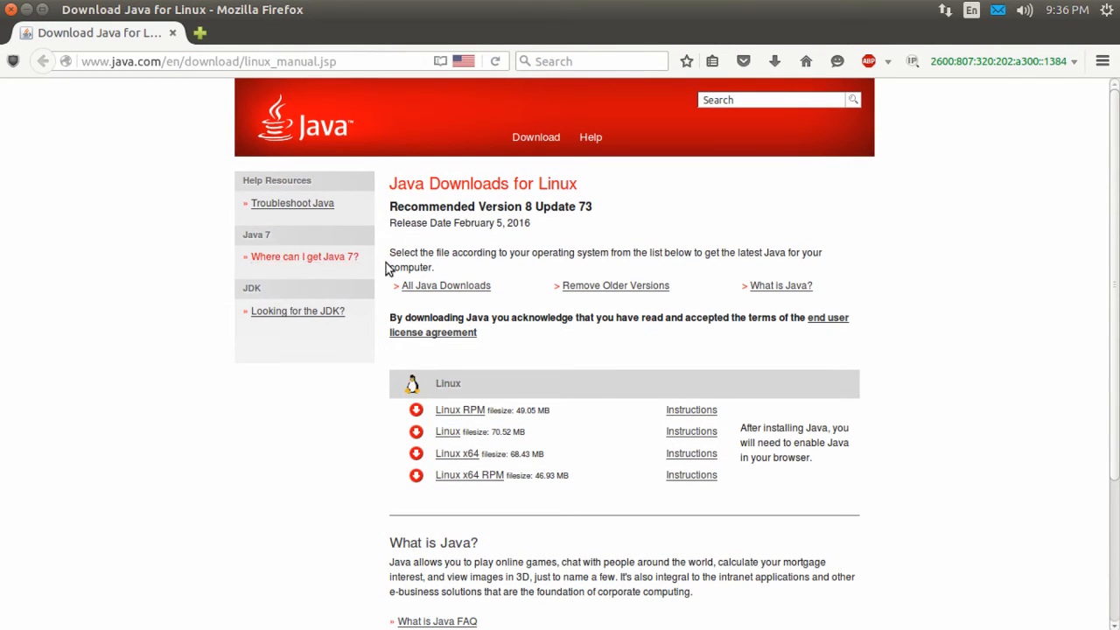
# Download the Linux x64 Java runtime archive from java.com and save it to disk.
pyautogui.scroll(-3)
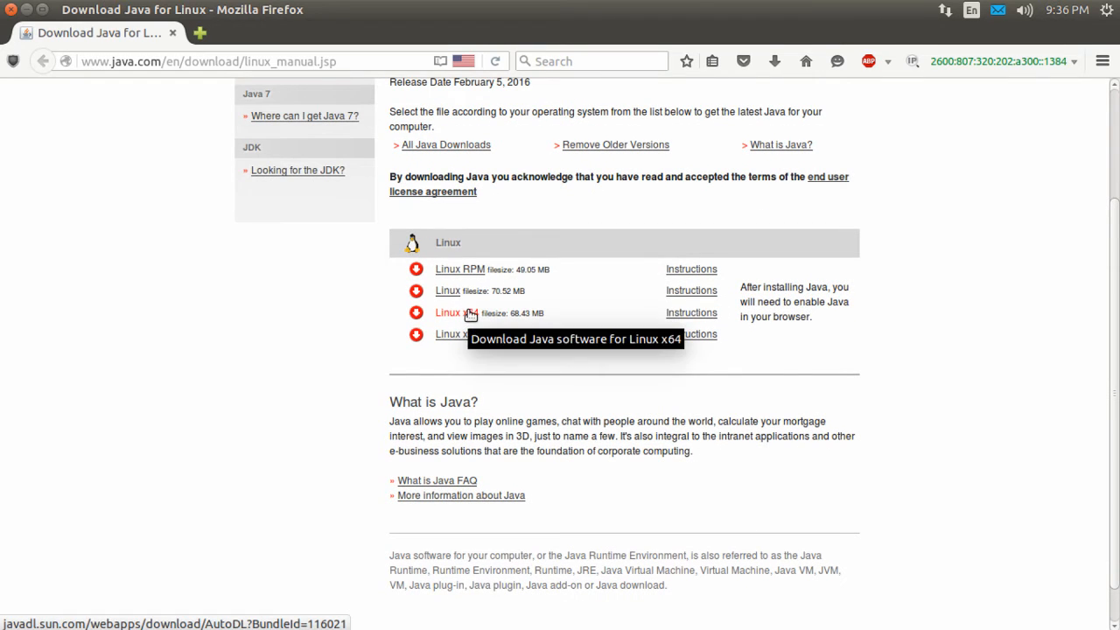
pyautogui.moveTo(791, 528)
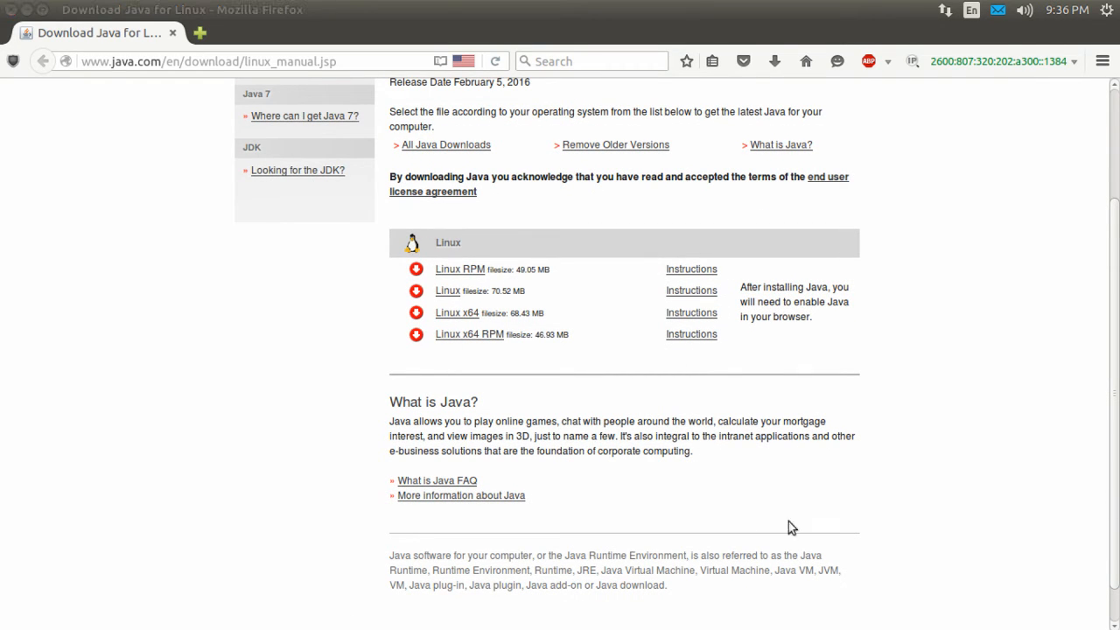
pyautogui.moveTo(436, 333)
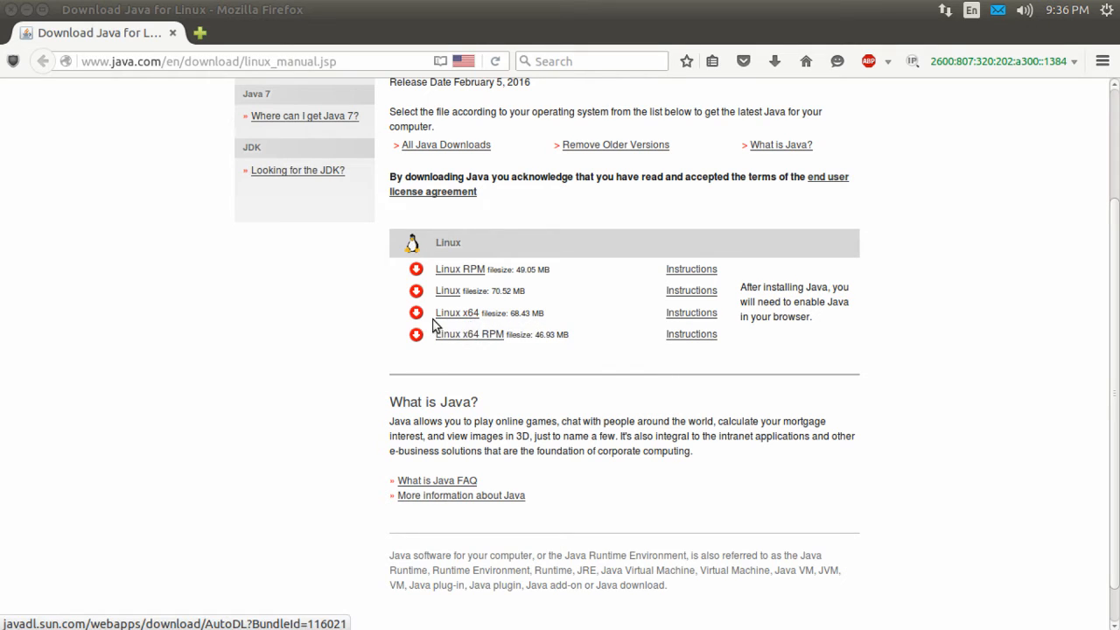
pyautogui.moveTo(469, 291)
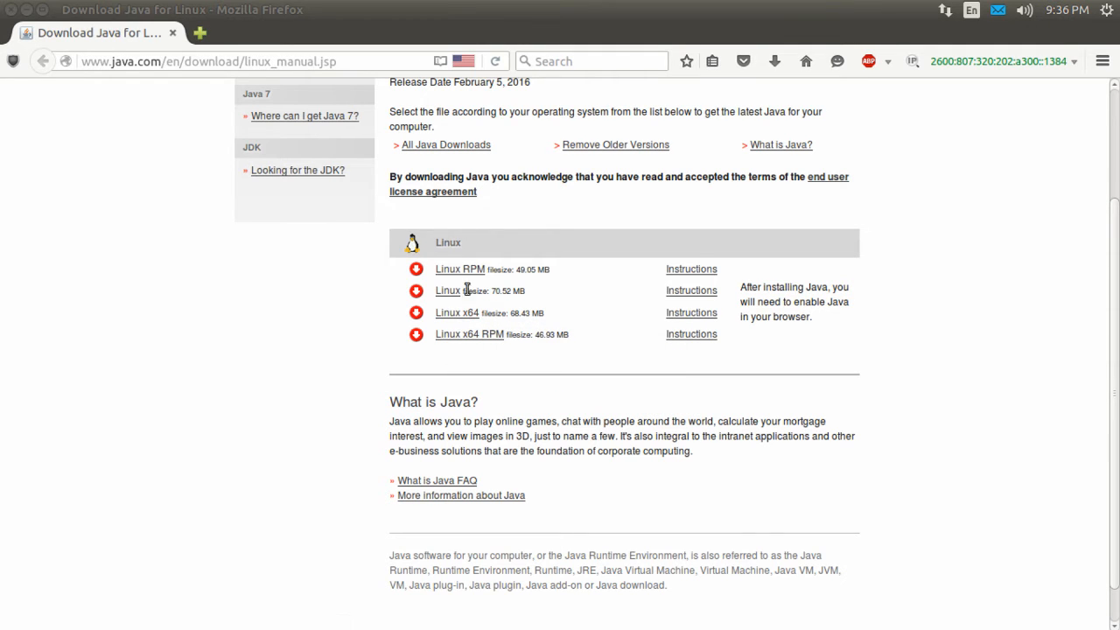
pyautogui.click(457, 312)
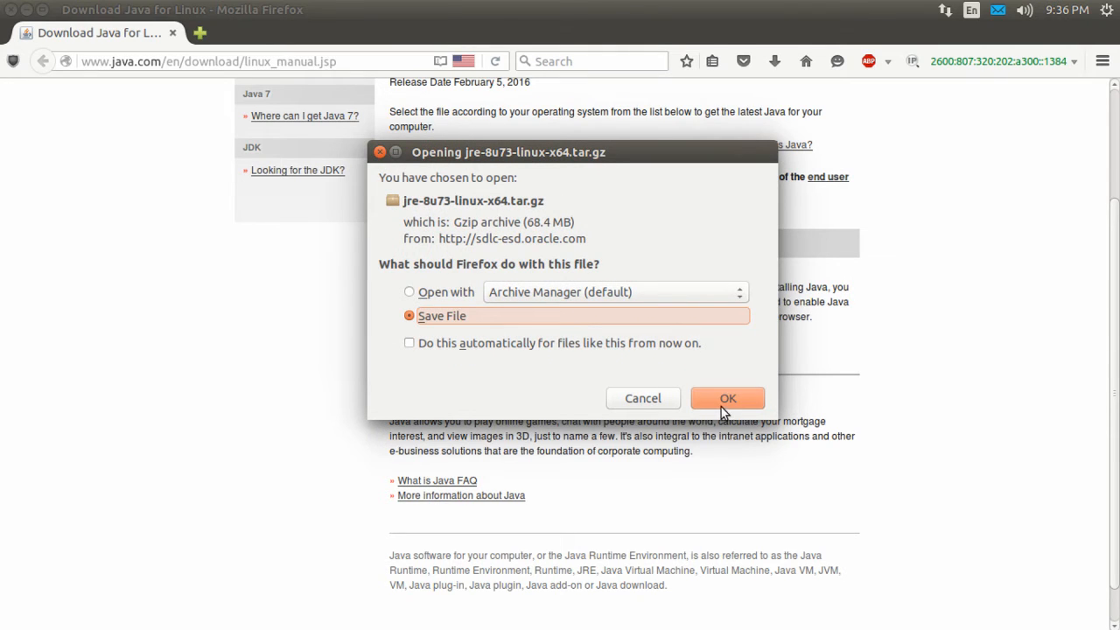
pyautogui.click(728, 399)
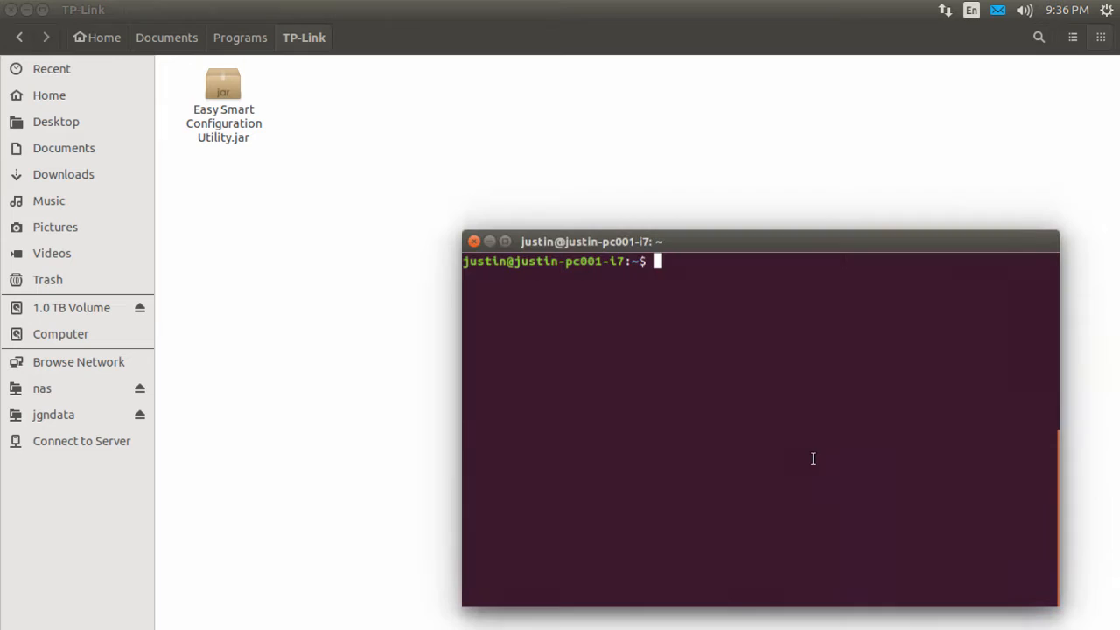
# List the programs in Downloads/java/bin, then return to the home directory.
pyautogui.write('cd D')
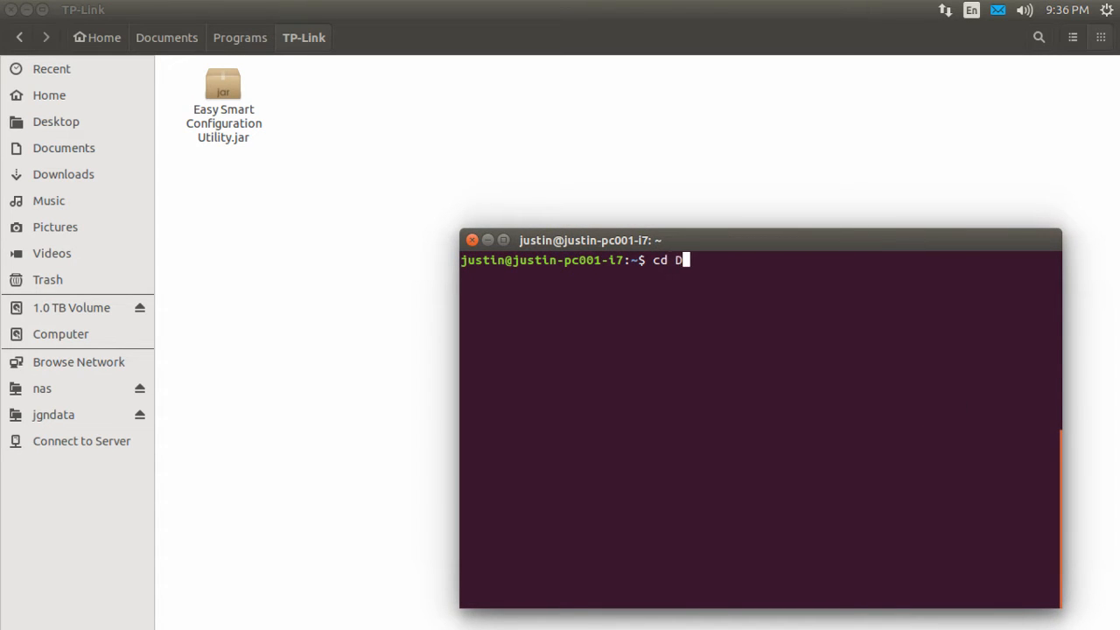
pyautogui.press('Return')
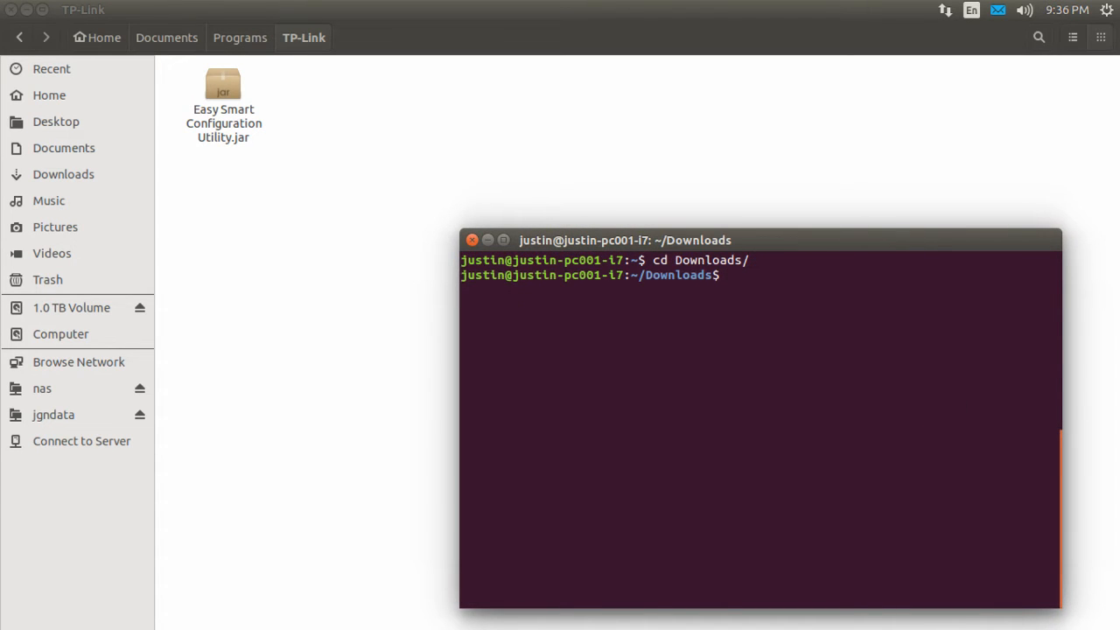
pyautogui.write('cd')
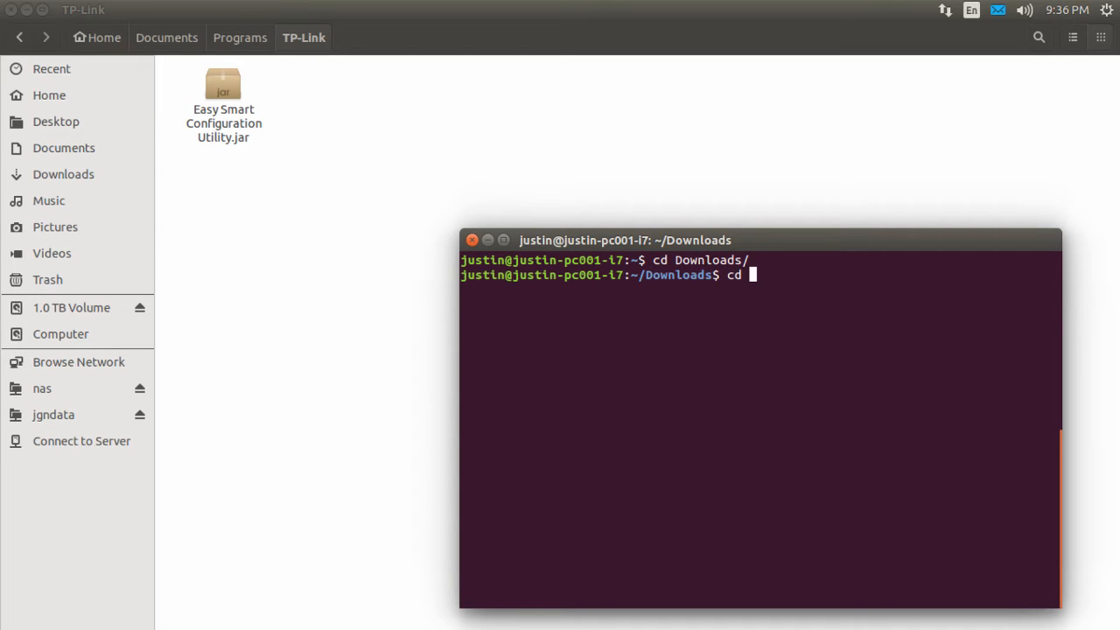
pyautogui.write('java/')
pyautogui.write('ls')
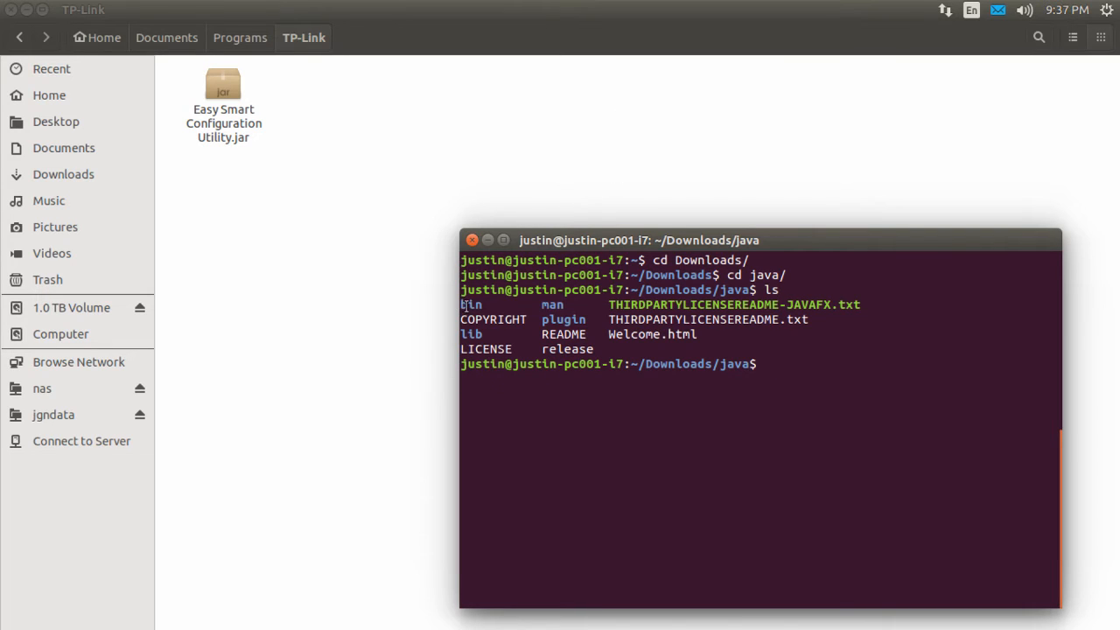
pyautogui.write('cd bin')
pyautogui.write('ls')
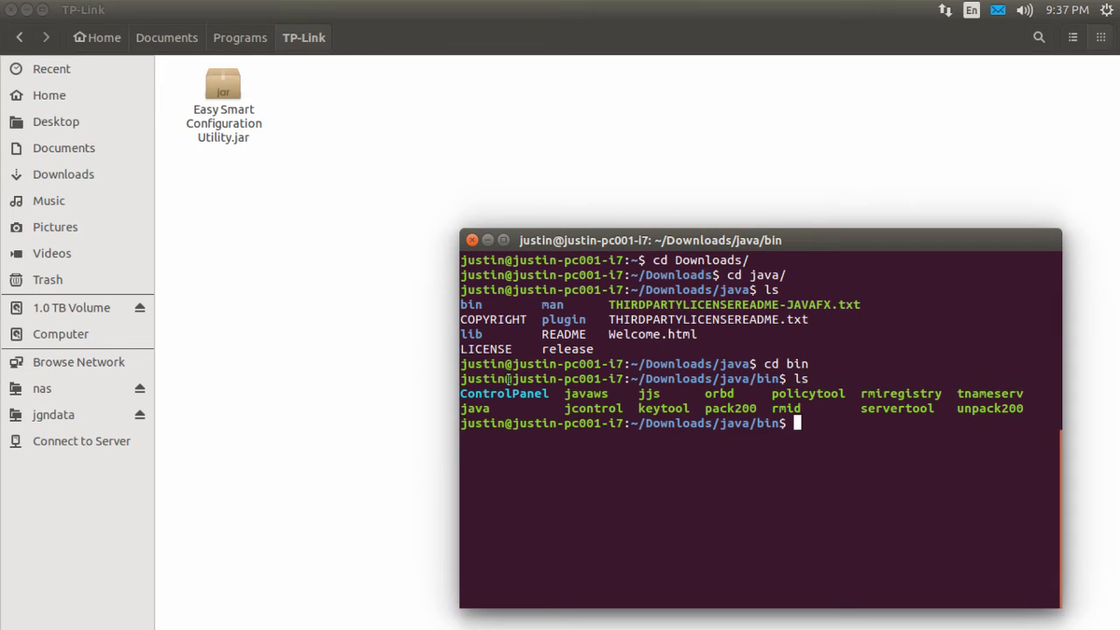
pyautogui.write('cd')
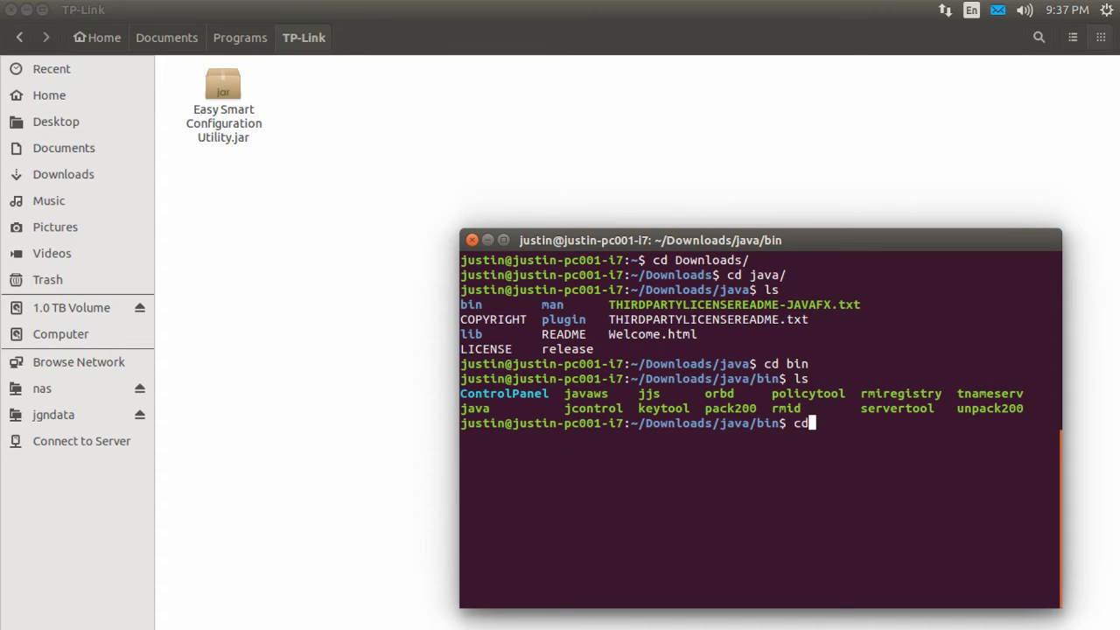
pyautogui.press('Return')
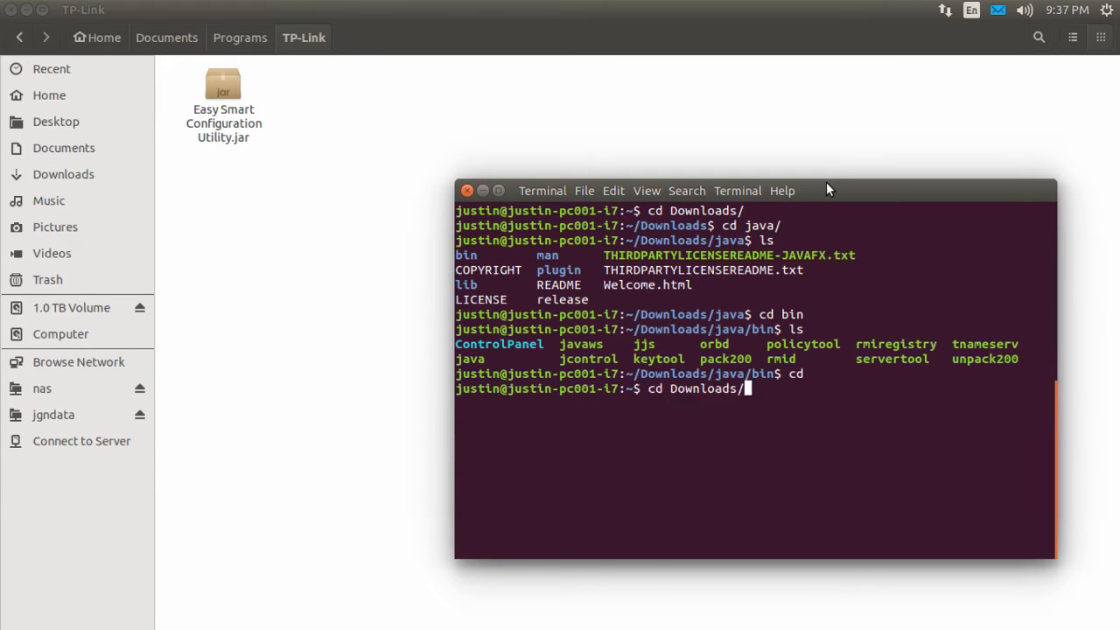
# Enter ~/Downloads/java/bin/java -jar with the Easy Smart Configuration Utility jar path, not yet run.
pyautogui.write('~/Downloads/java/bin/java -jar Documents/Programs/TP-Link/Easy\\ Smart\\ Configuration\\ Utility.jar')
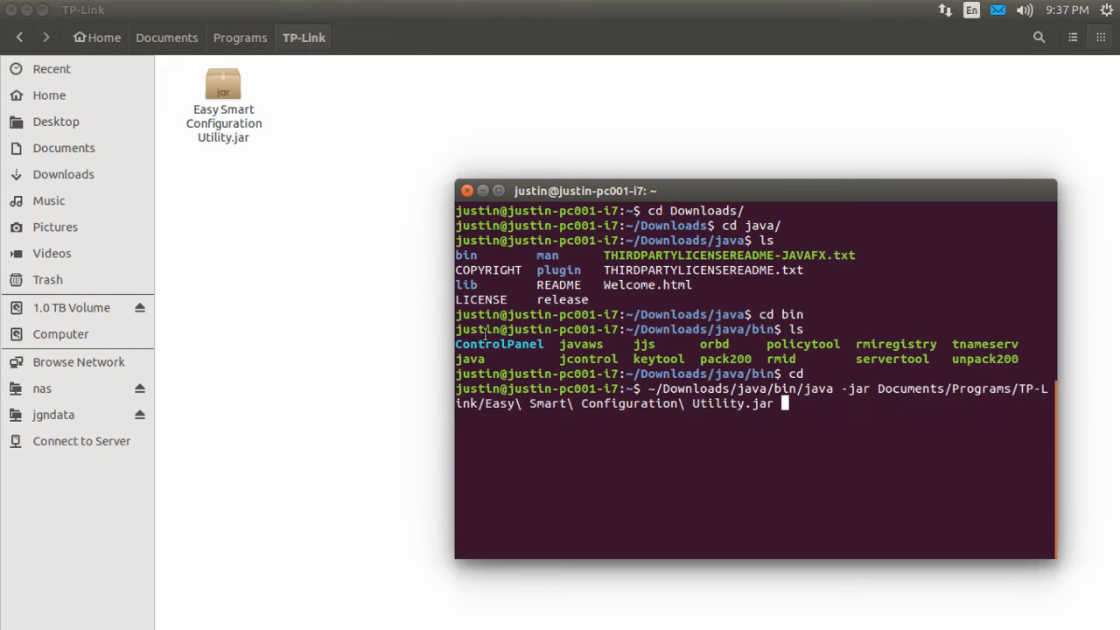
pyautogui.moveTo(758, 489)
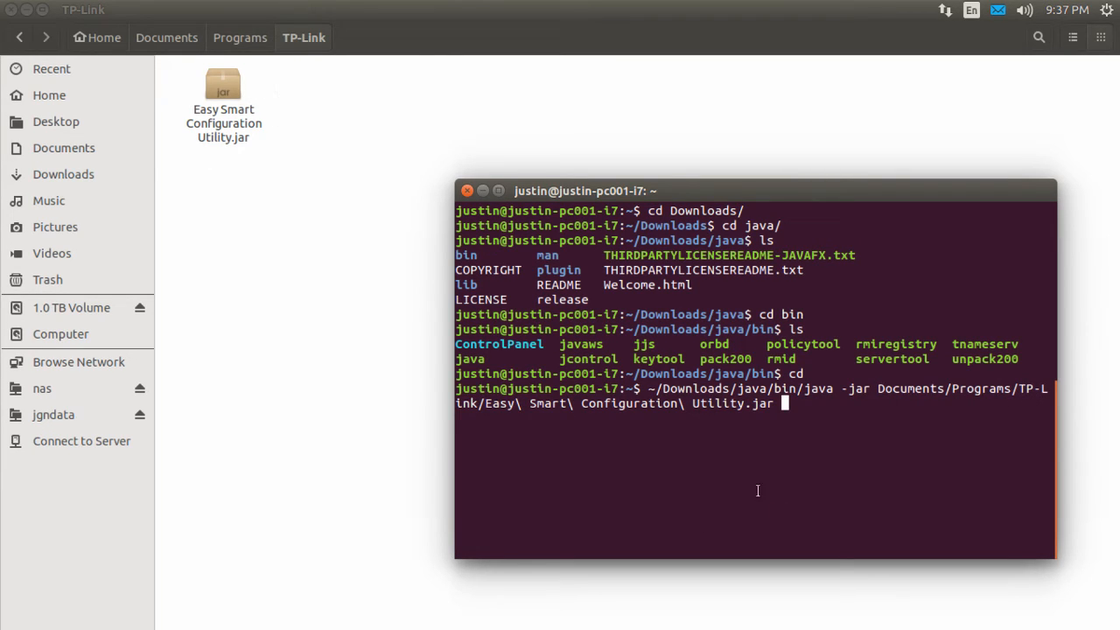
pyautogui.moveTo(693, 388)
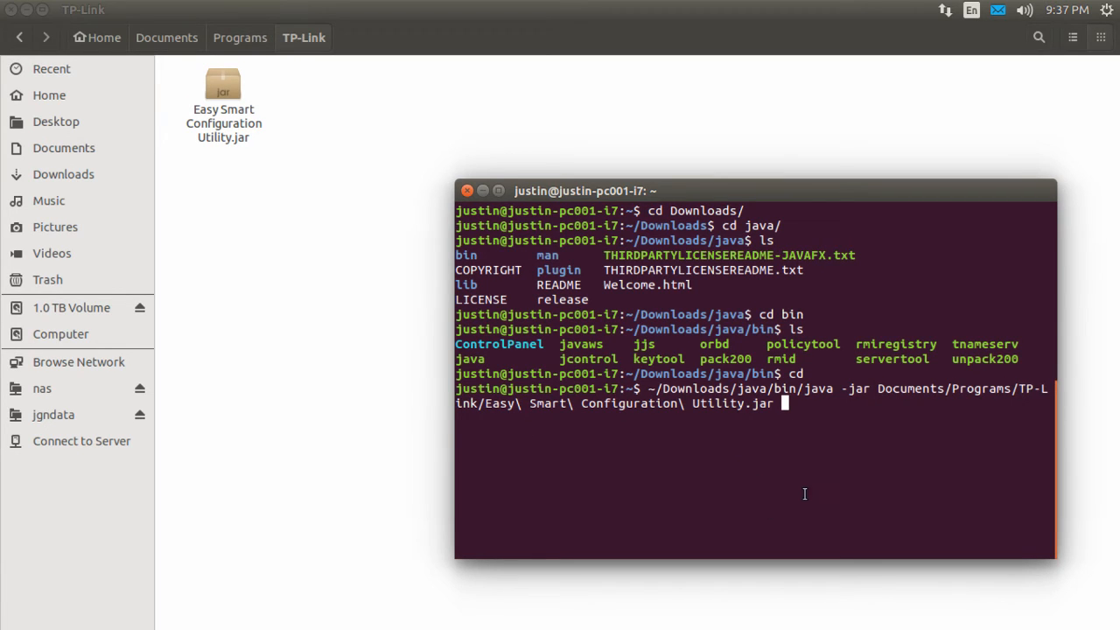
pyautogui.moveTo(560, 409)
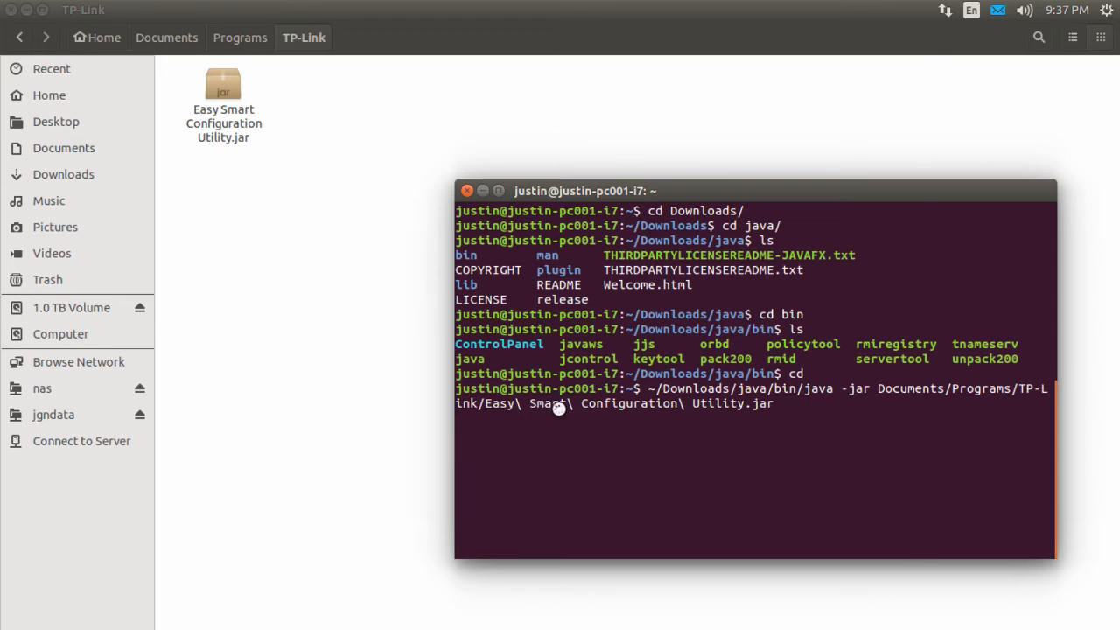
# Launch the switch utility, let it scan, and acknowledge the 'No switch exists' message.
pyautogui.press('Return')
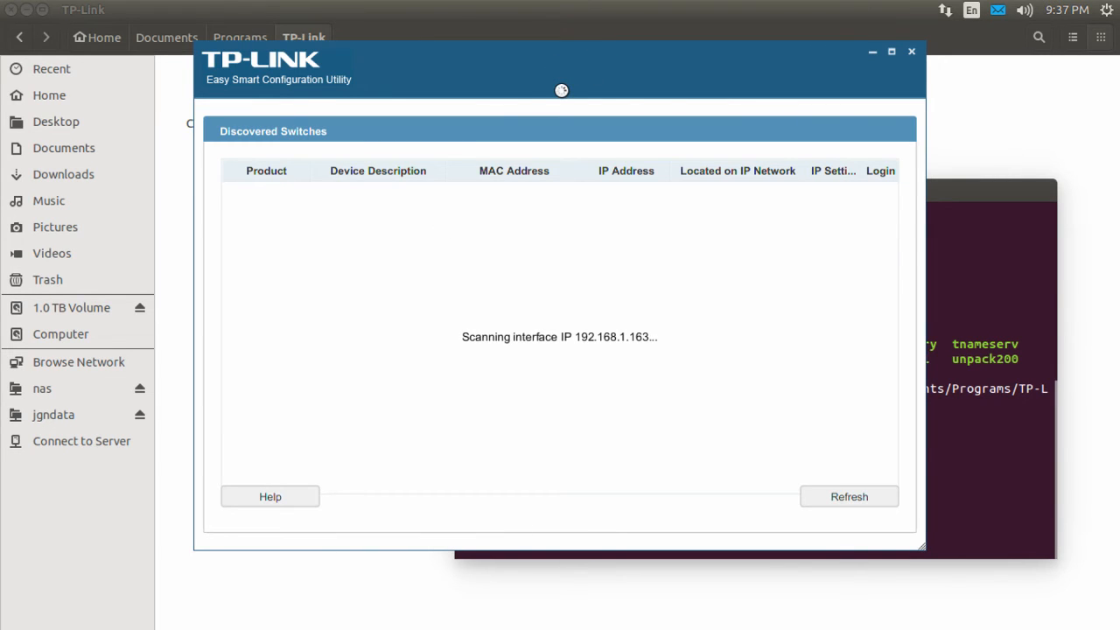
pyautogui.moveTo(563, 63)
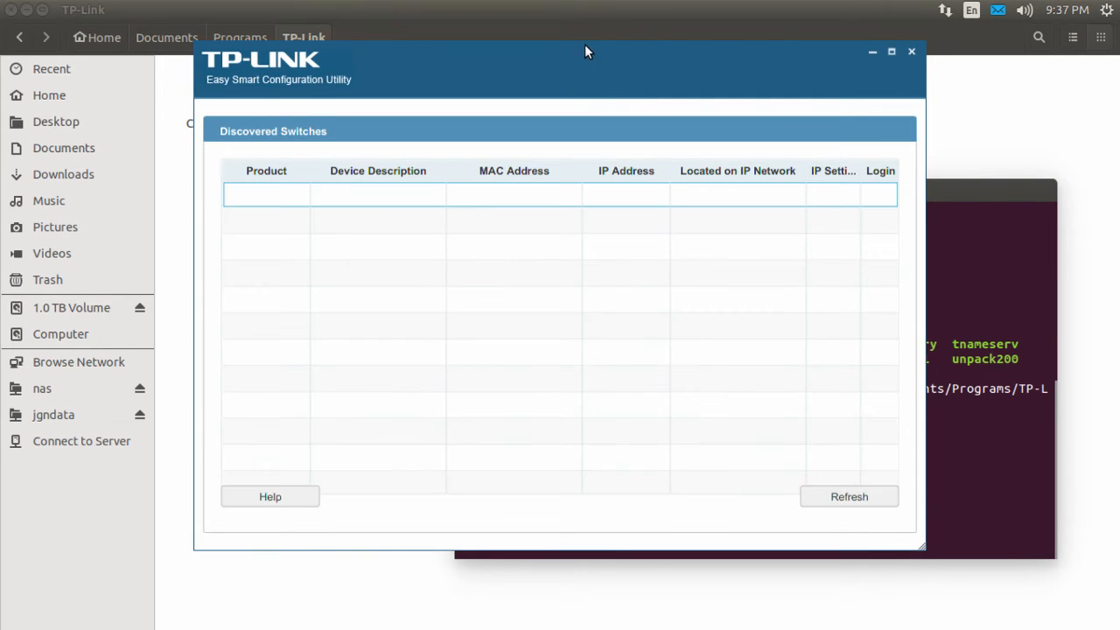
pyautogui.moveTo(586, 51); pyautogui.dragTo(577, 91)
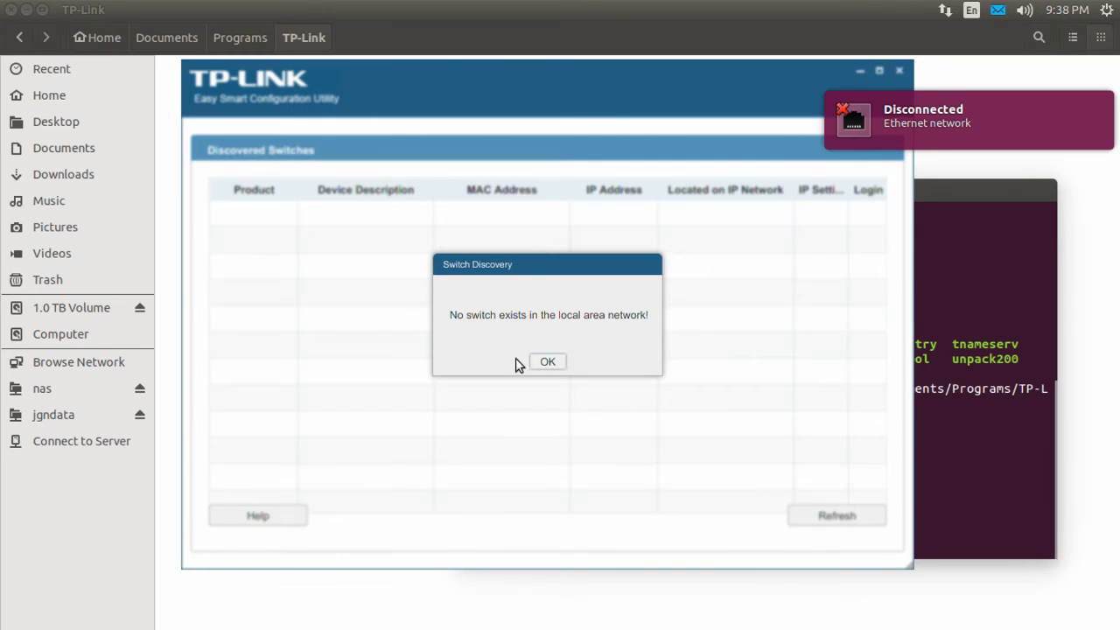
pyautogui.click(545, 360)
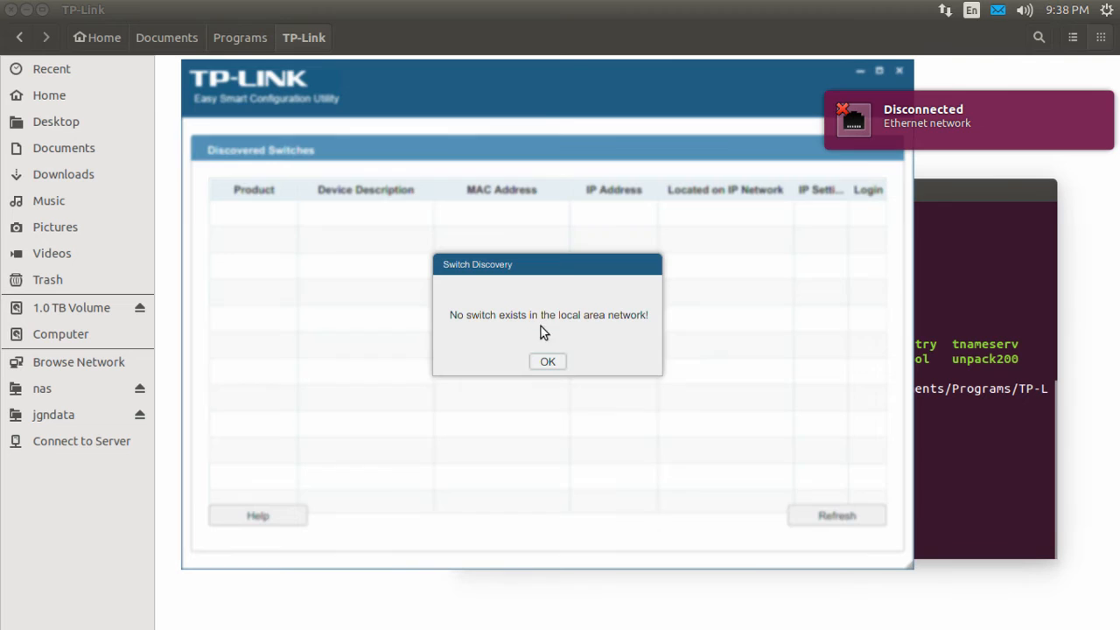
pyautogui.moveTo(616, 346)
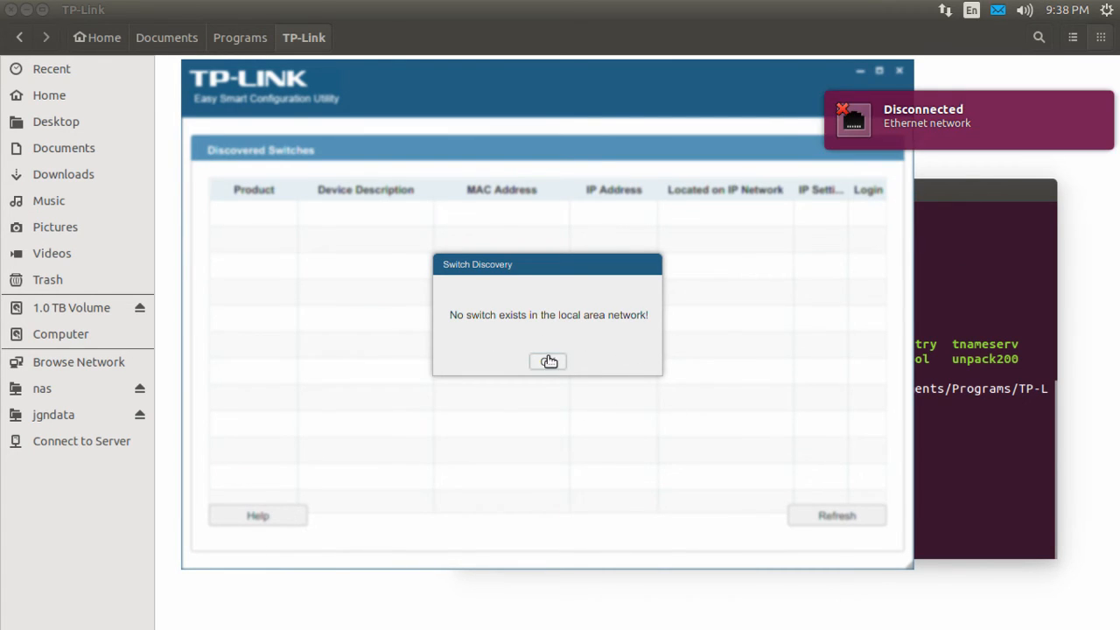
pyautogui.click(548, 360)
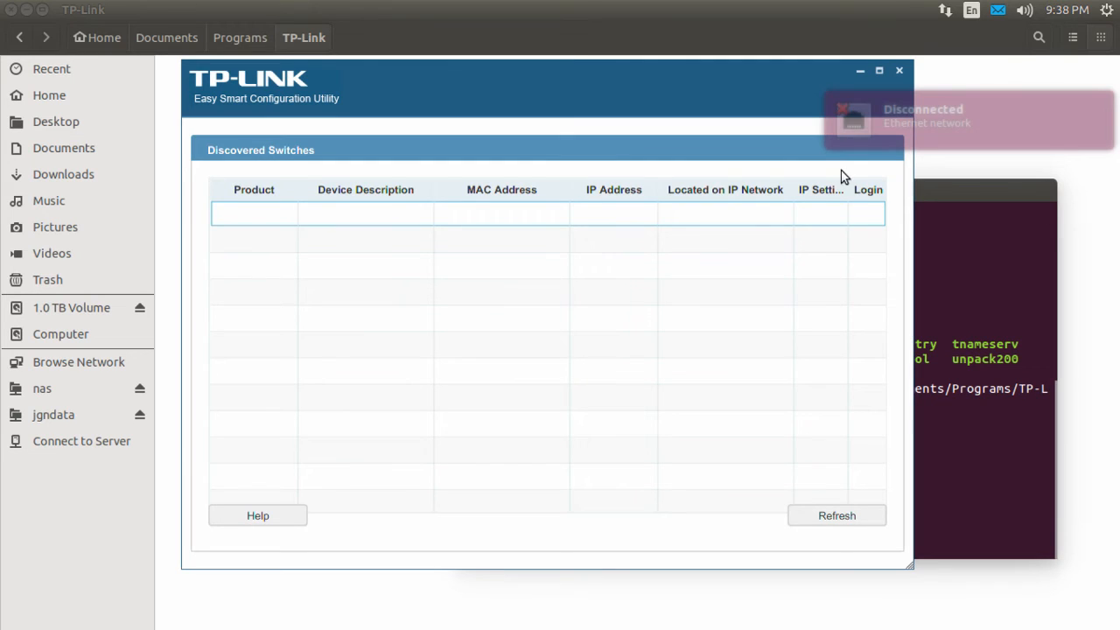
pyautogui.click(899, 69)
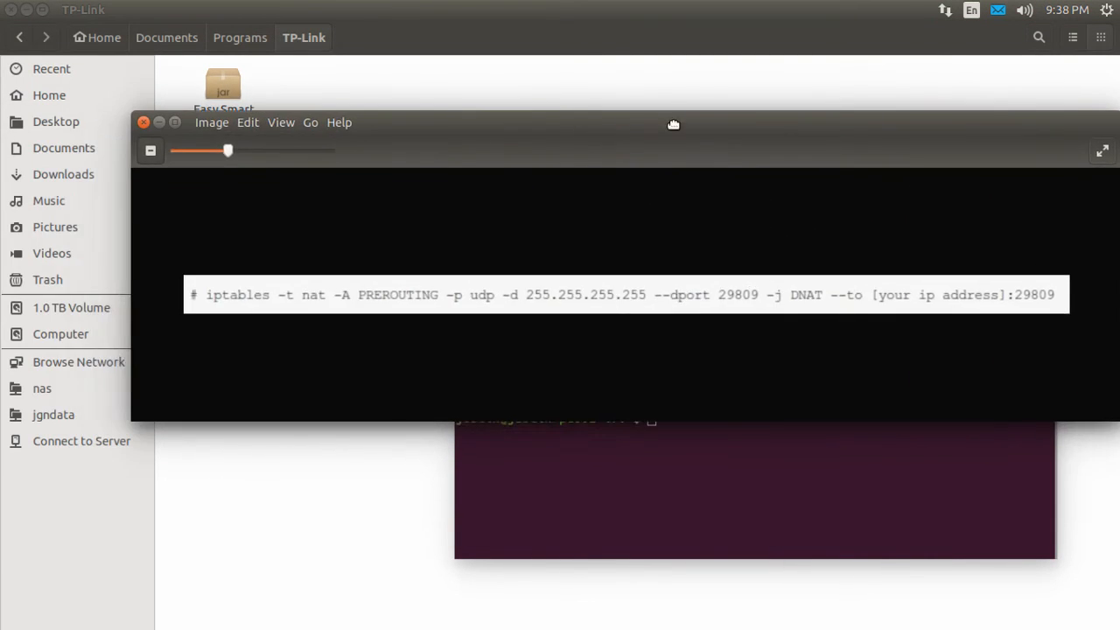
# Show iptables.jpg with the UDP 29809 DNAT rule beside the terminal for reference.
pyautogui.moveTo(672, 122); pyautogui.dragTo(538, 105)
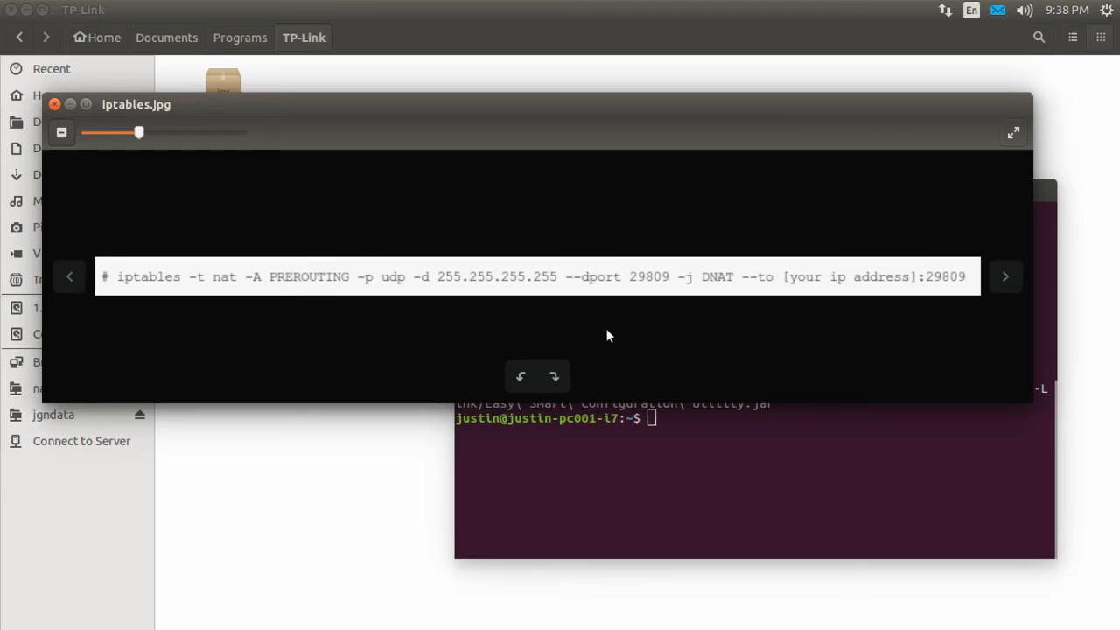
pyautogui.moveTo(175, 288)
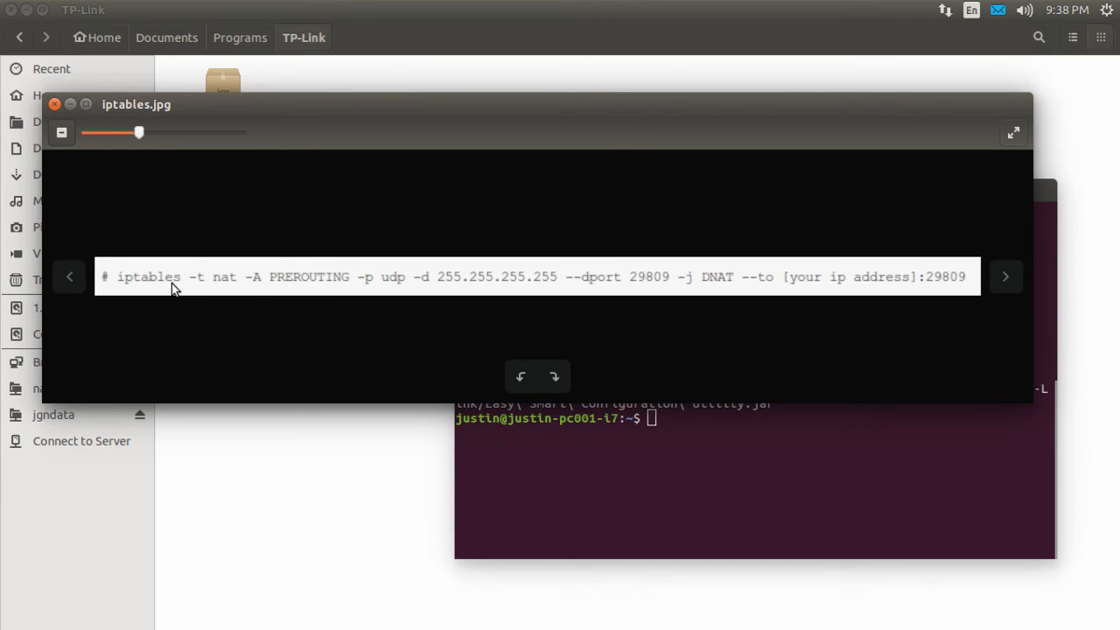
pyautogui.moveTo(576, 306)
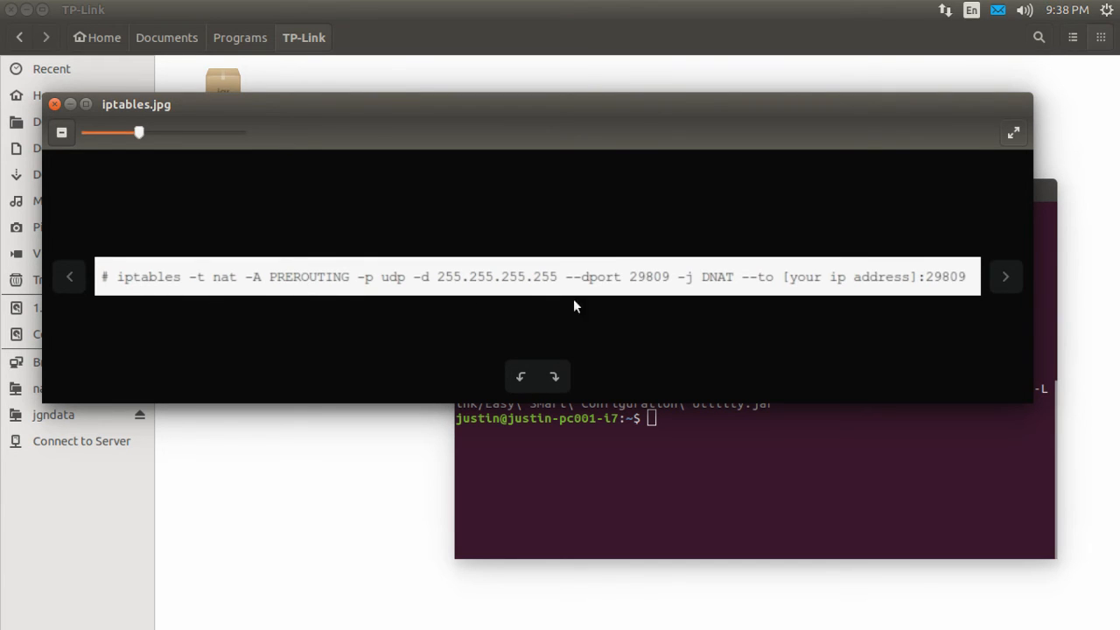
pyautogui.moveTo(639, 290)
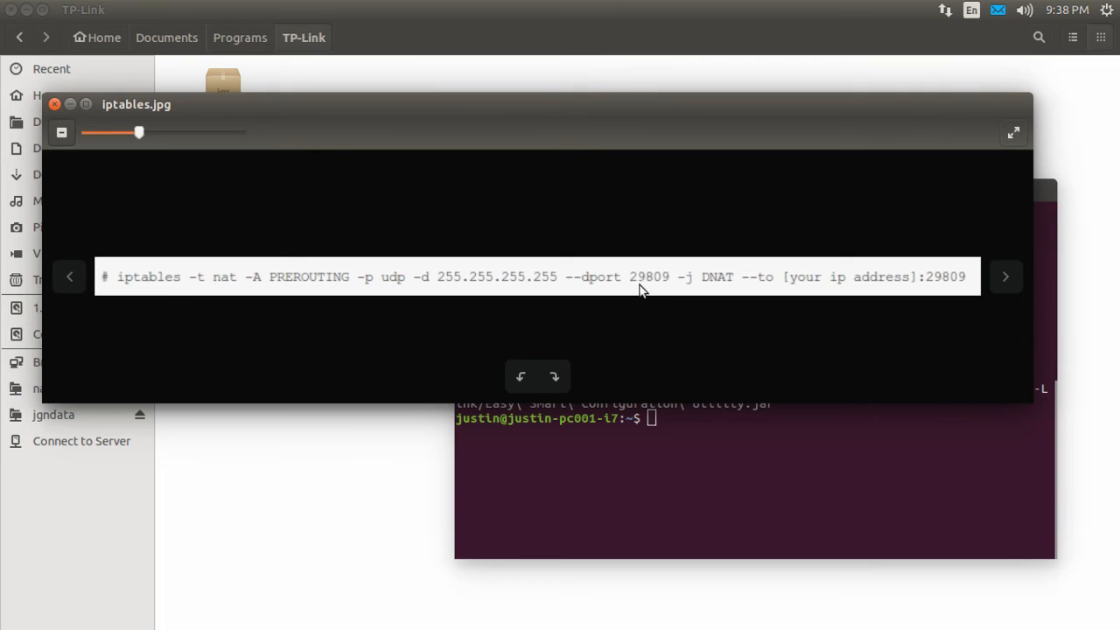
pyautogui.moveTo(918, 296)
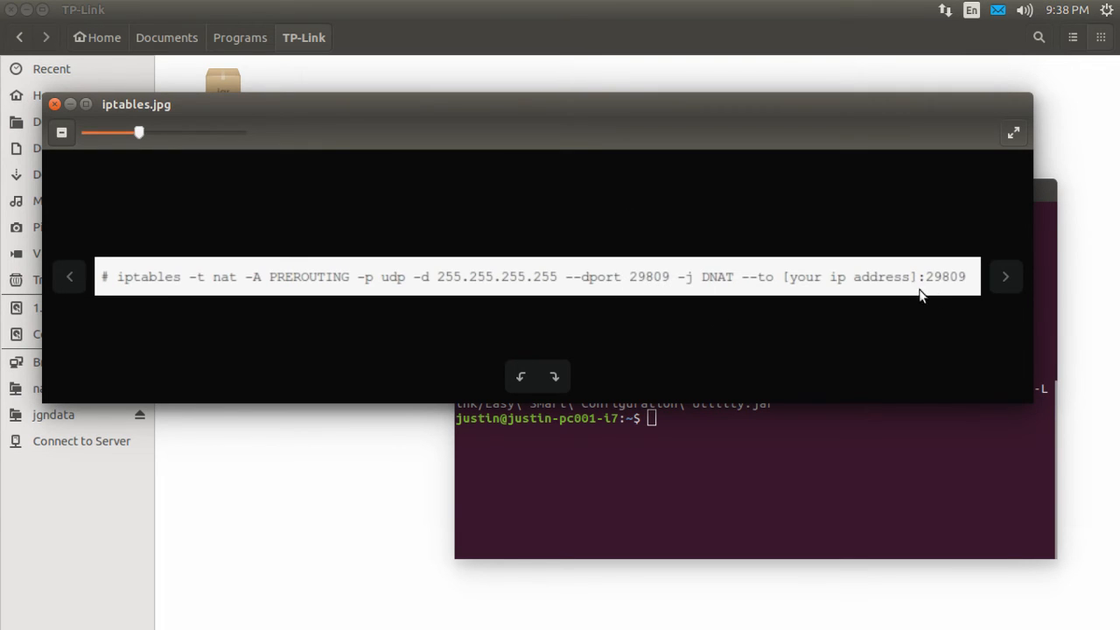
pyautogui.moveTo(888, 283)
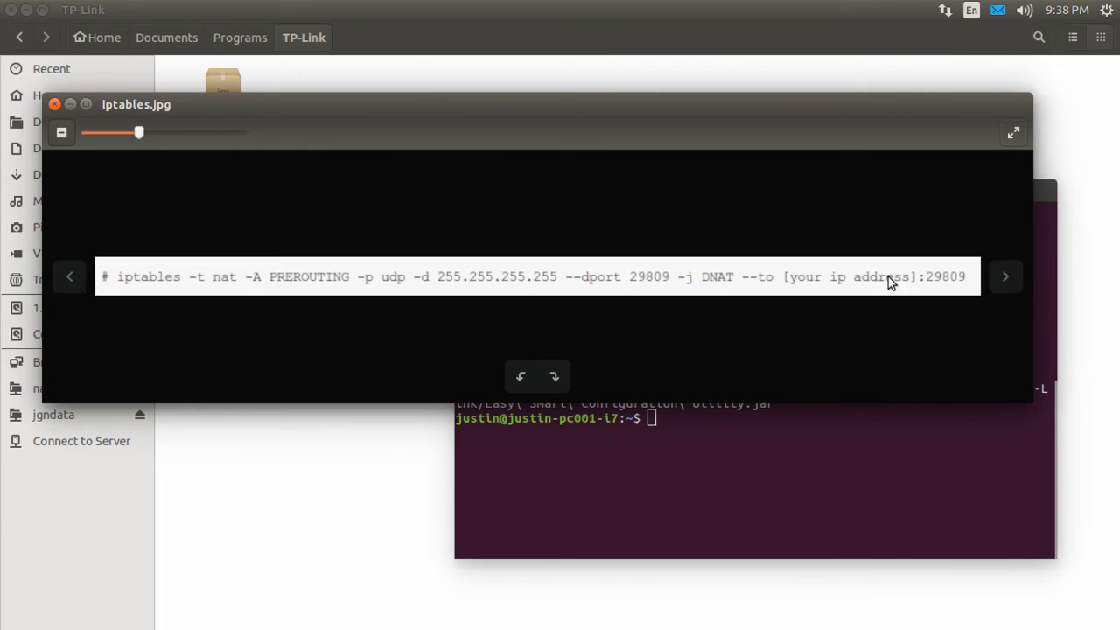
pyautogui.moveTo(749, 206)
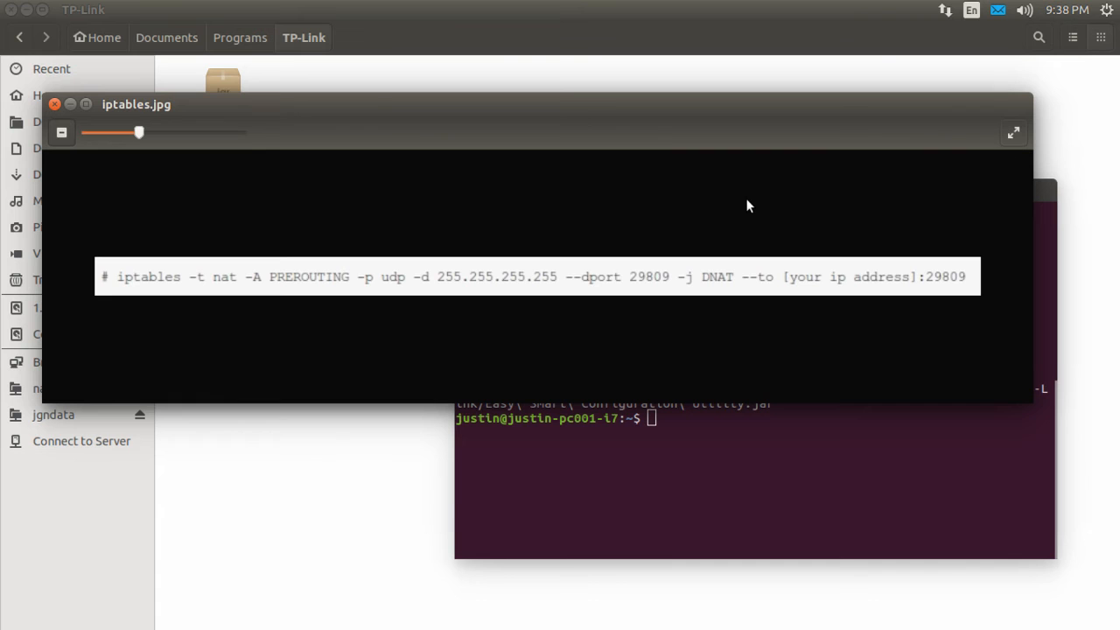
pyautogui.moveTo(735, 207)
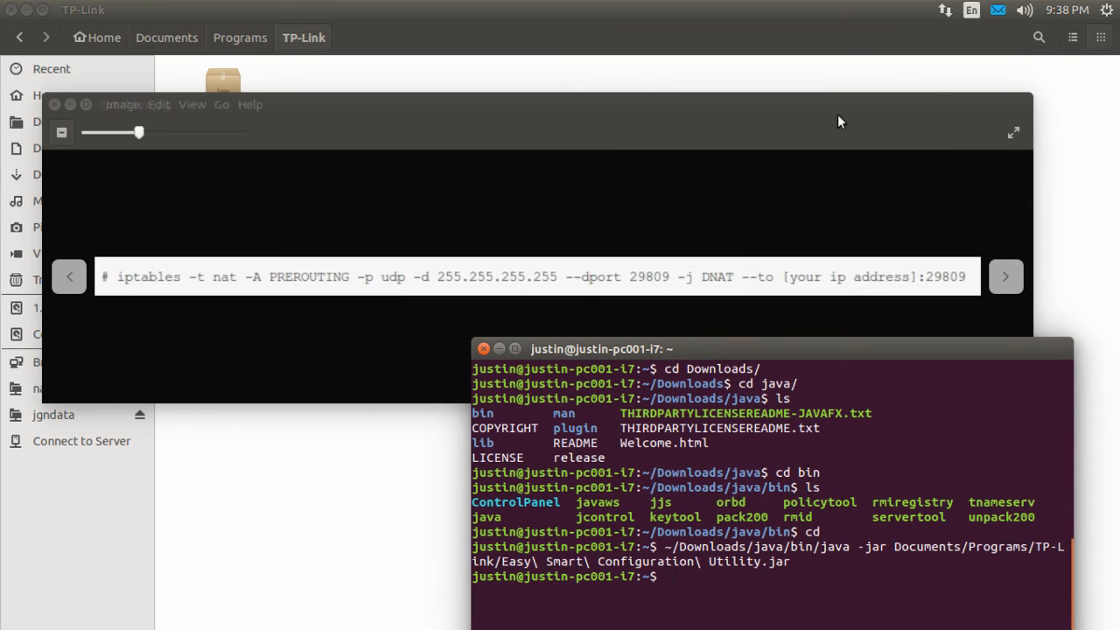
# Check the computer's IP, then run sudo iptables DNAT forwarding broadcast UDP 29809 to 172.16.93.22:29809.
pyautogui.click(944, 10)
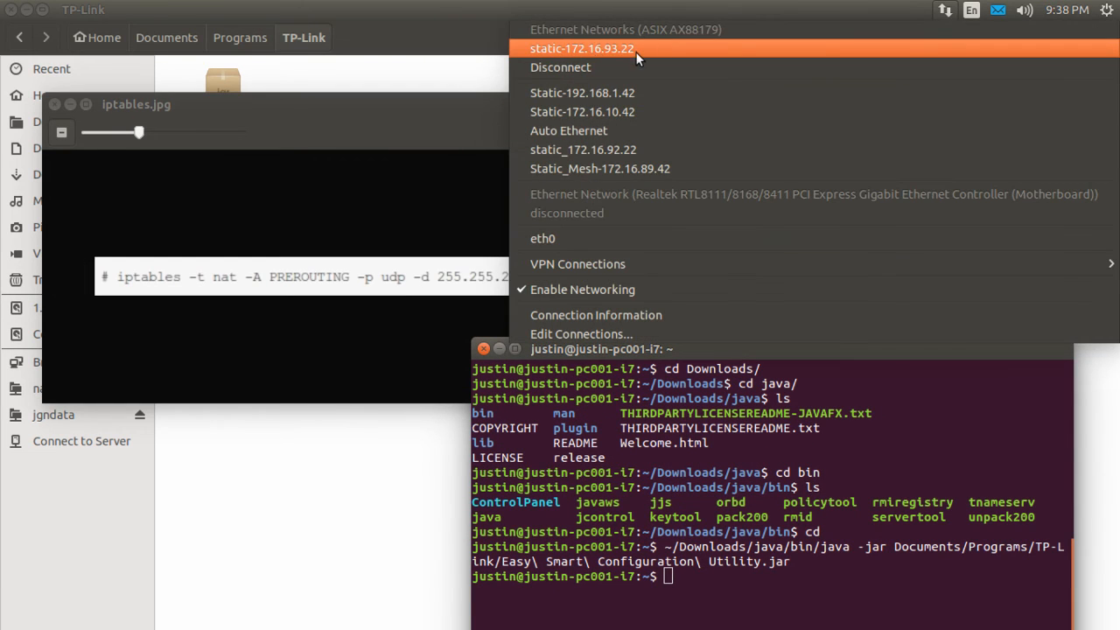
pyautogui.moveTo(656, 58)
pyautogui.write('cd Downloads/')
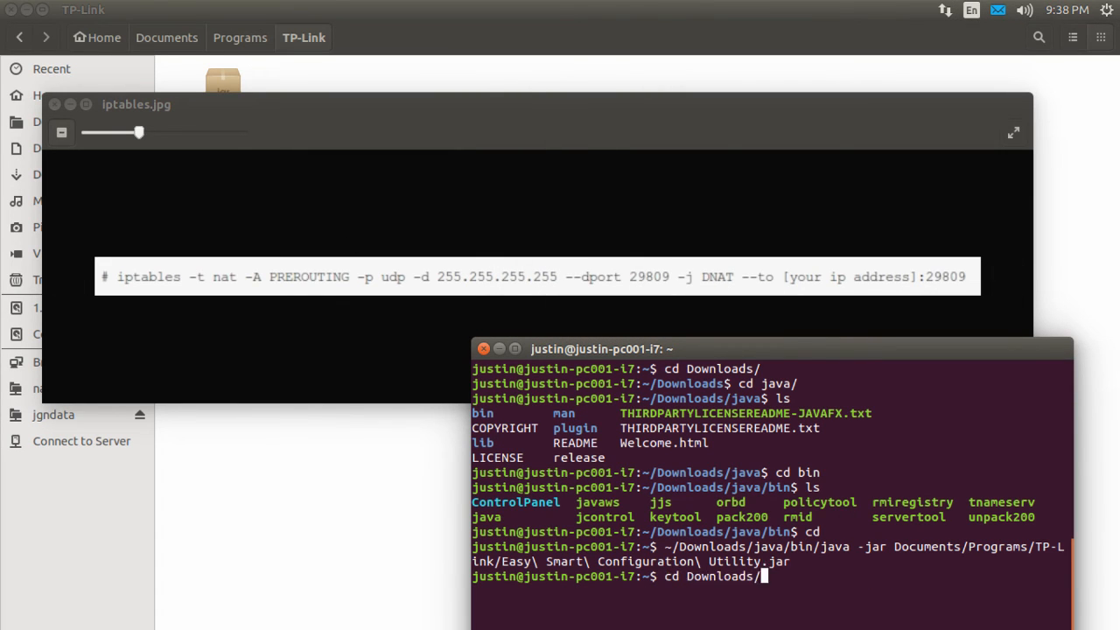
pyautogui.write('java/')
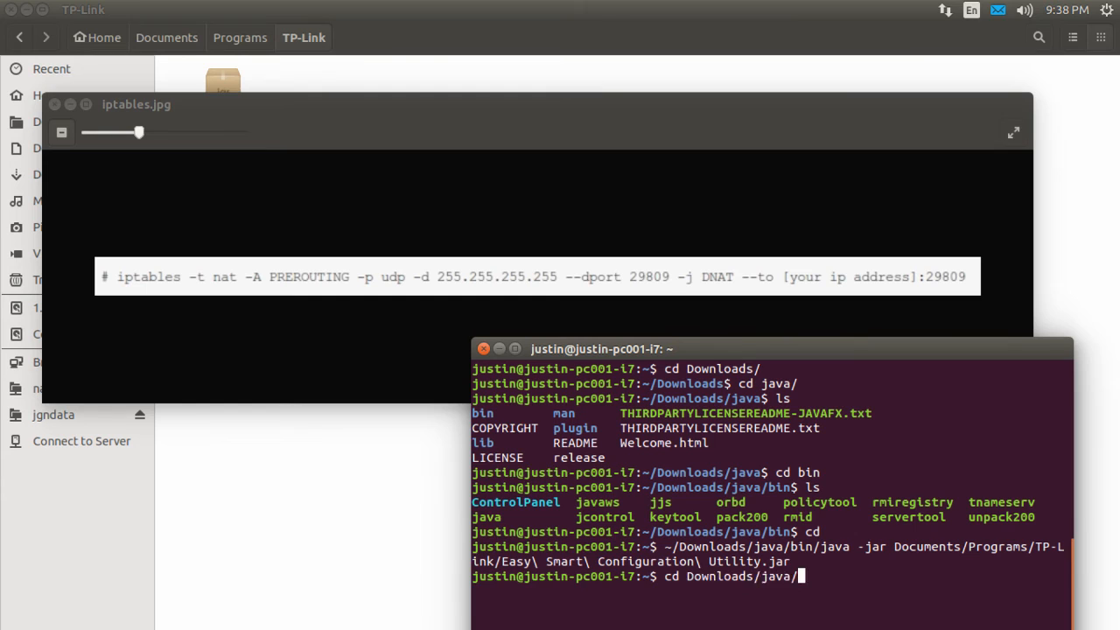
pyautogui.write('sudo iptables -t nat -D PREROUTING -p udp -d 255.255.255.255 --dport 29809 -j DNAT --to 172.16.93.22:29809')
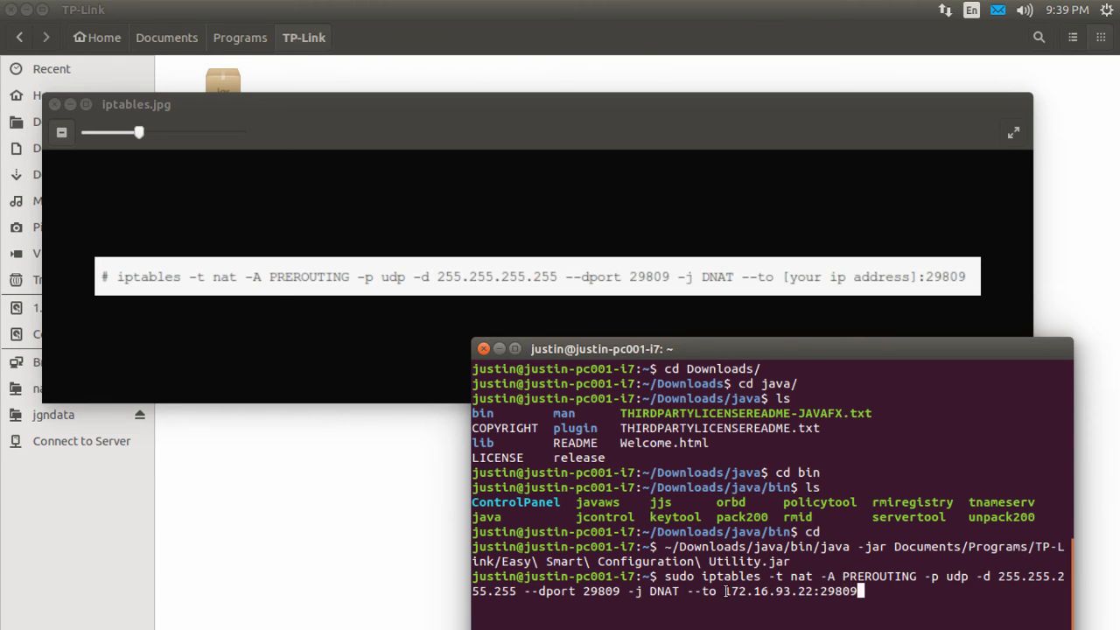
pyautogui.doubleClick(773, 591)
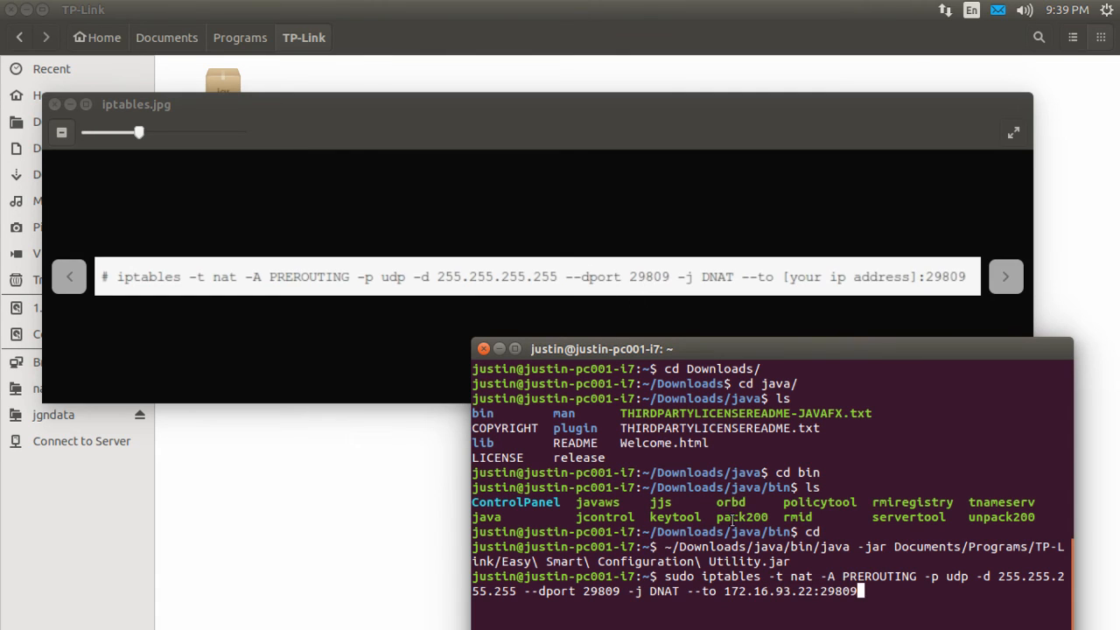
pyautogui.press('Return')
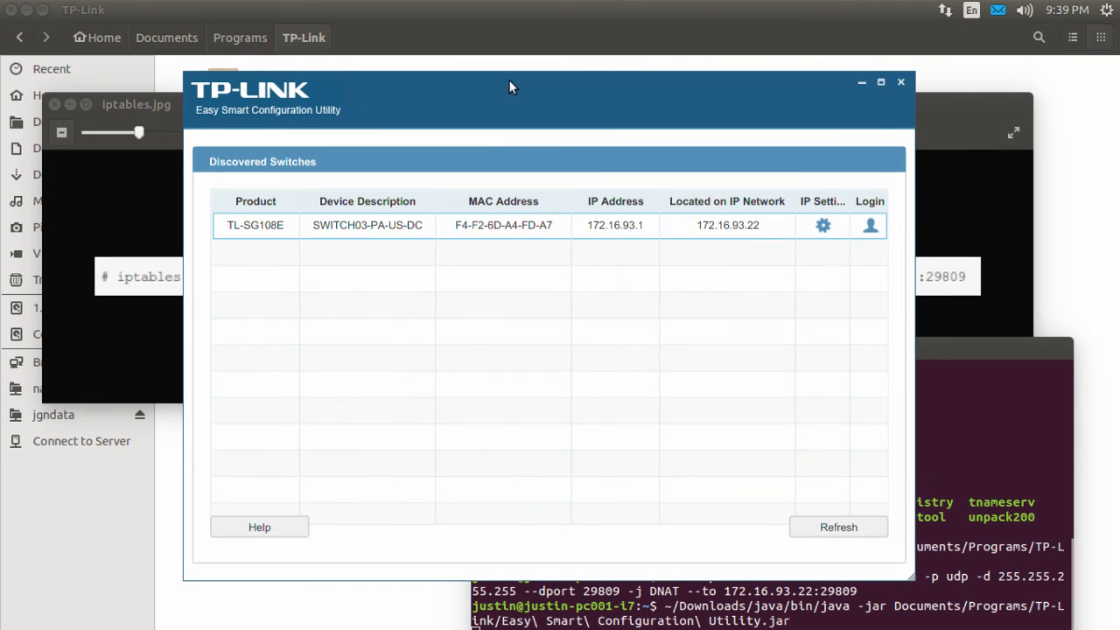
# Log into the TL-SG108E switch as admin, reaching its System Information page.
pyautogui.click(869, 223)
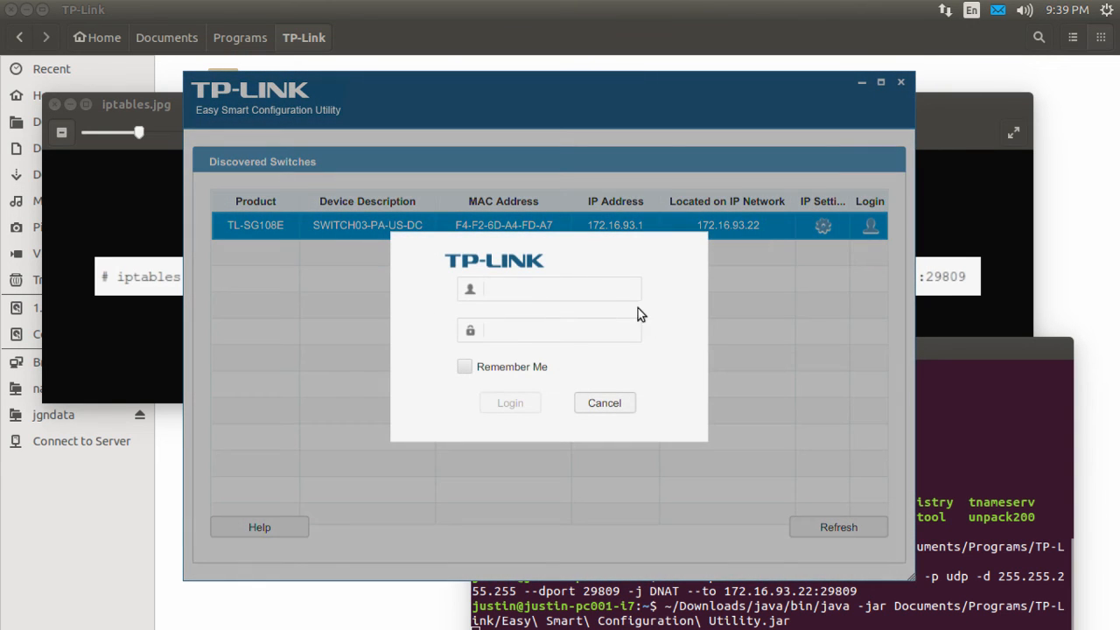
pyautogui.write('admin')
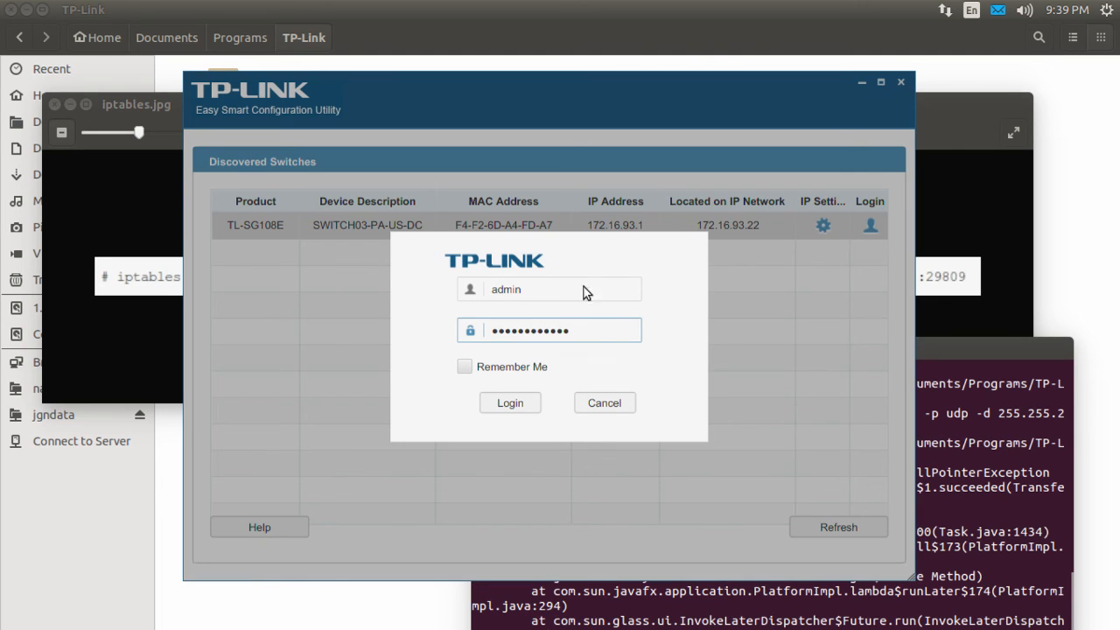
pyautogui.click(509, 403)
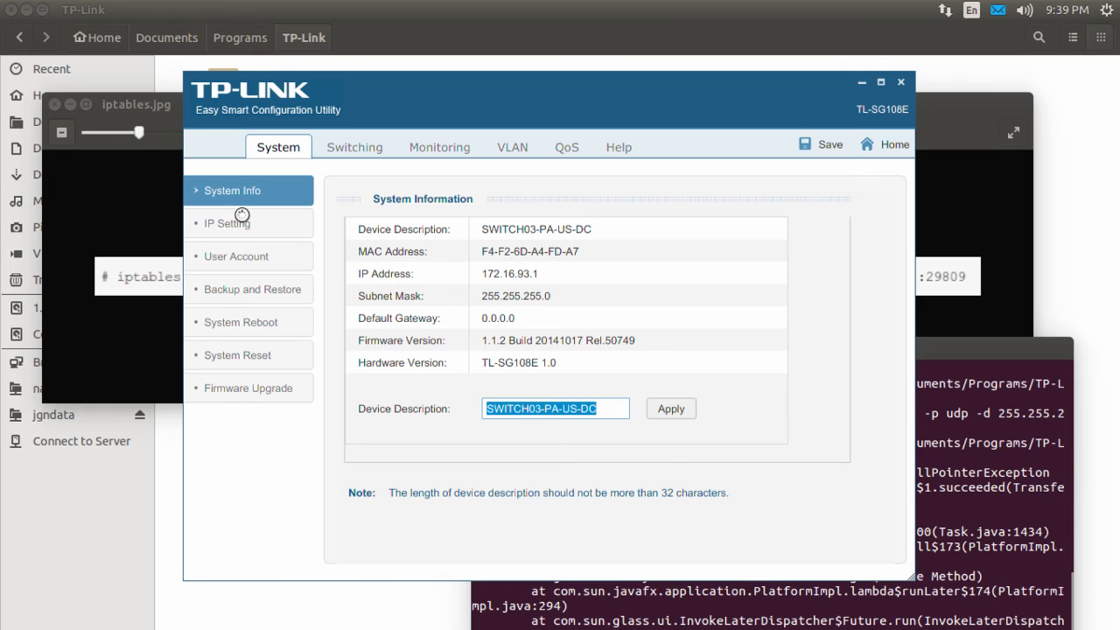
pyautogui.moveTo(493, 77)
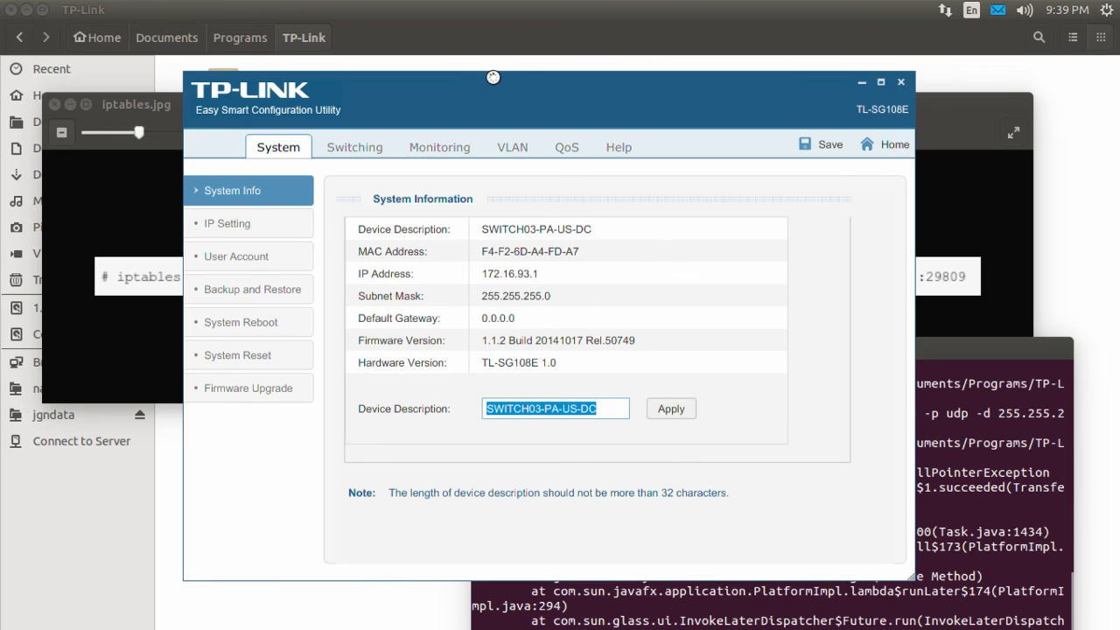
pyautogui.moveTo(553, 374)
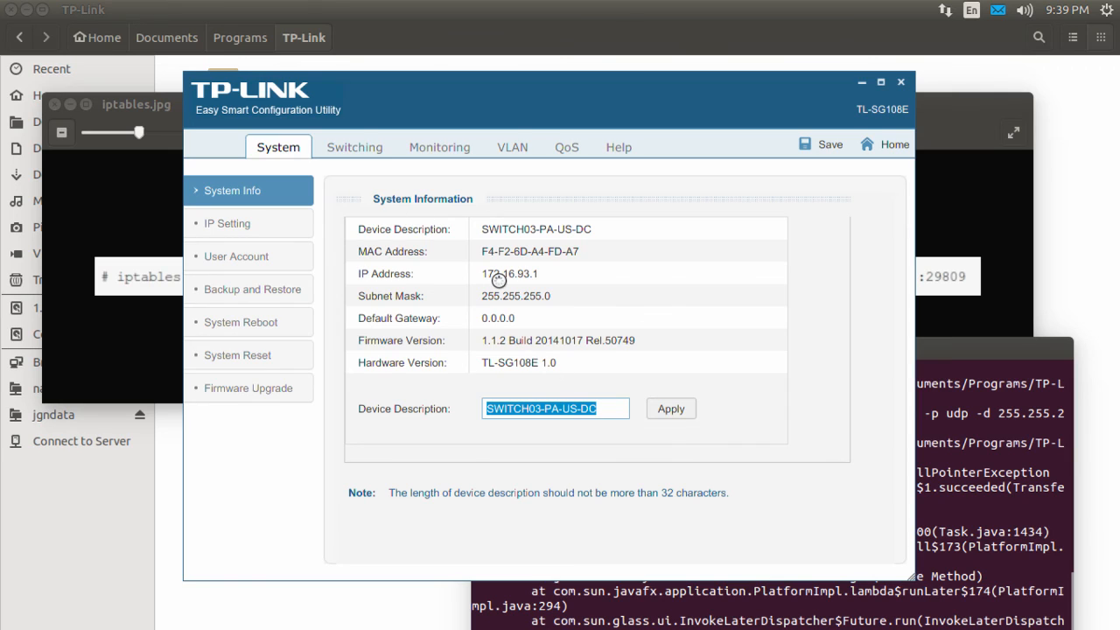
pyautogui.moveTo(715, 252)
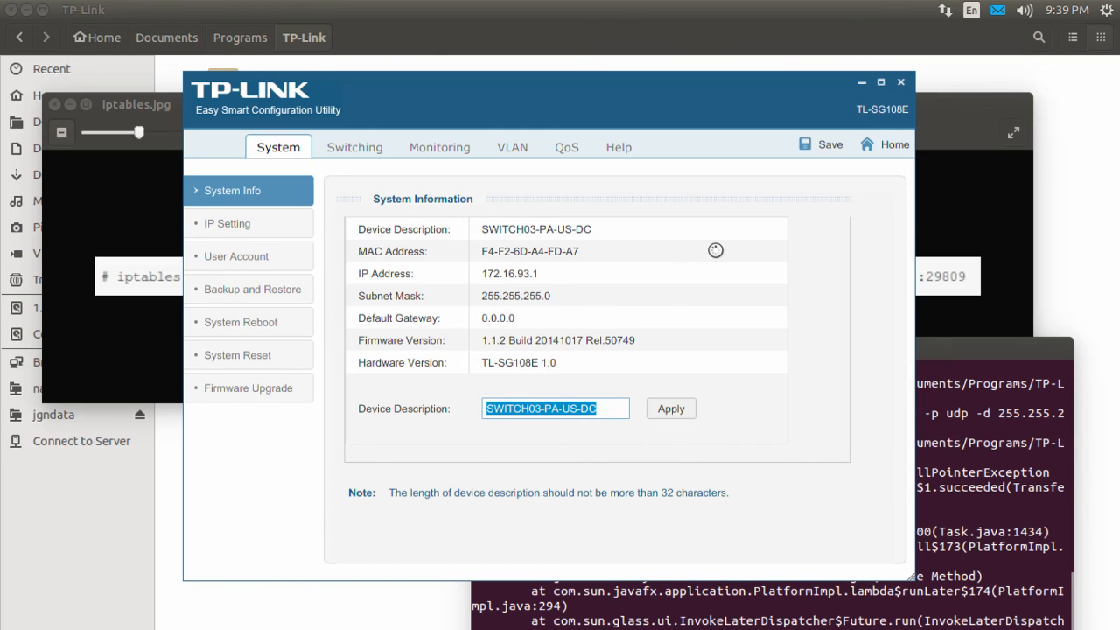
pyautogui.moveTo(661, 388)
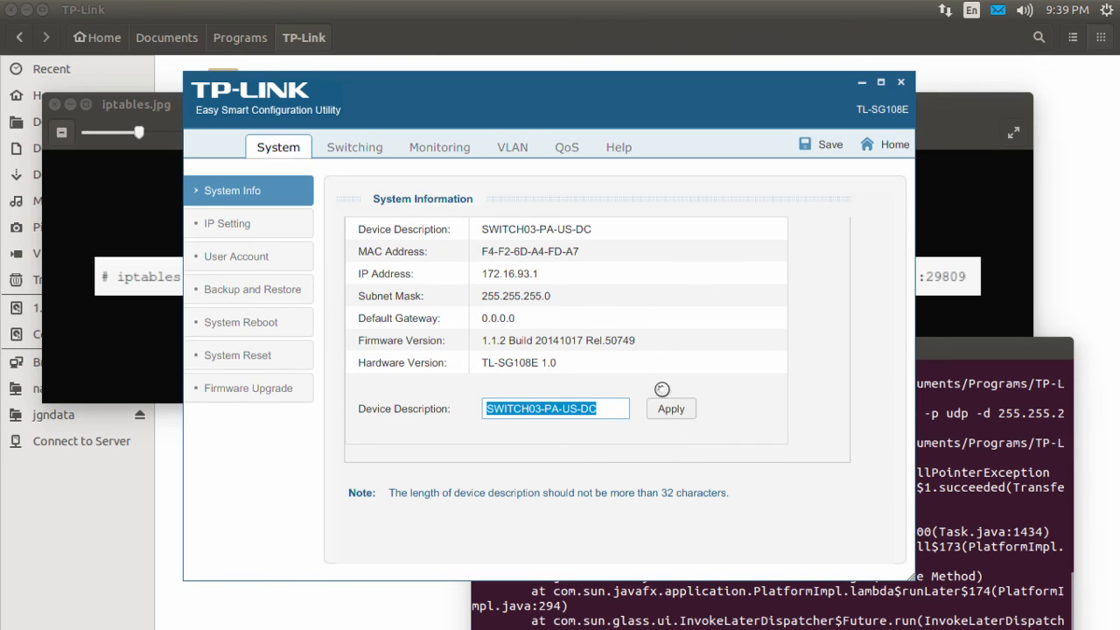